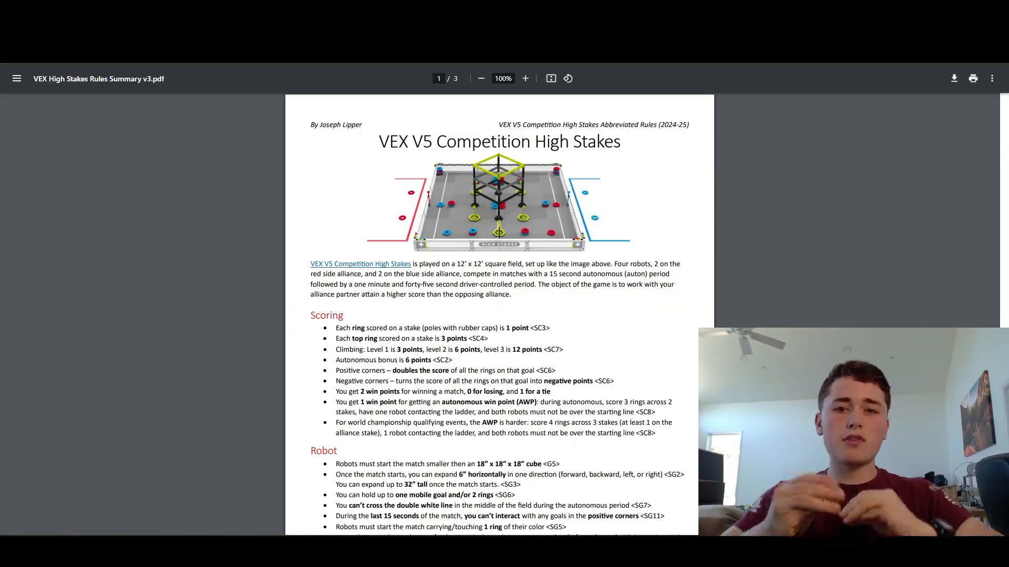
- Scroll the High-Stakes-0806.pdf manual from rule R1 through R3 to R4 on page 43
{"action": "scroll", "scroll_direction": "down", "scroll_amount": 3}
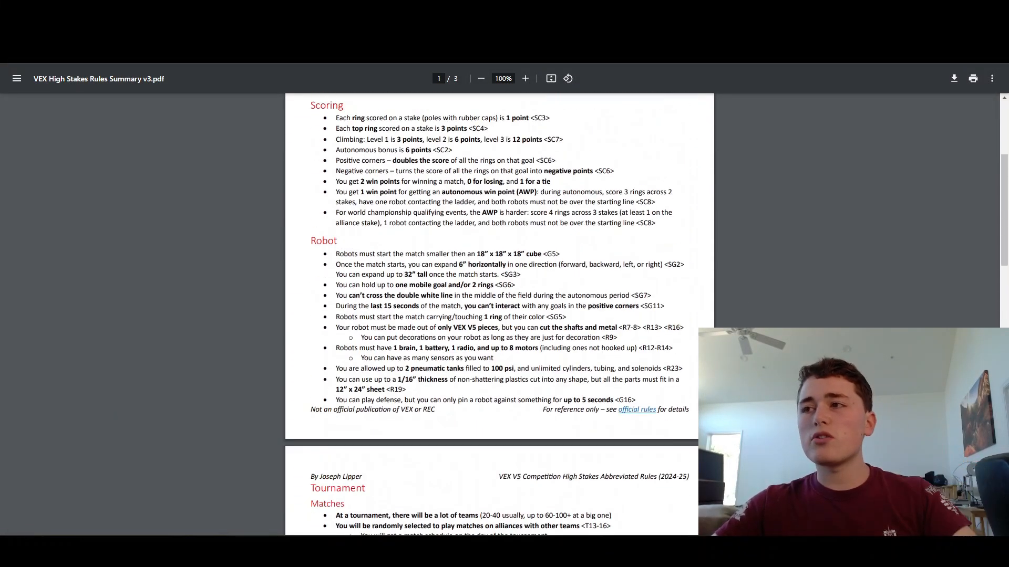
{"action": "scroll", "scroll_direction": "up", "scroll_amount": 3}
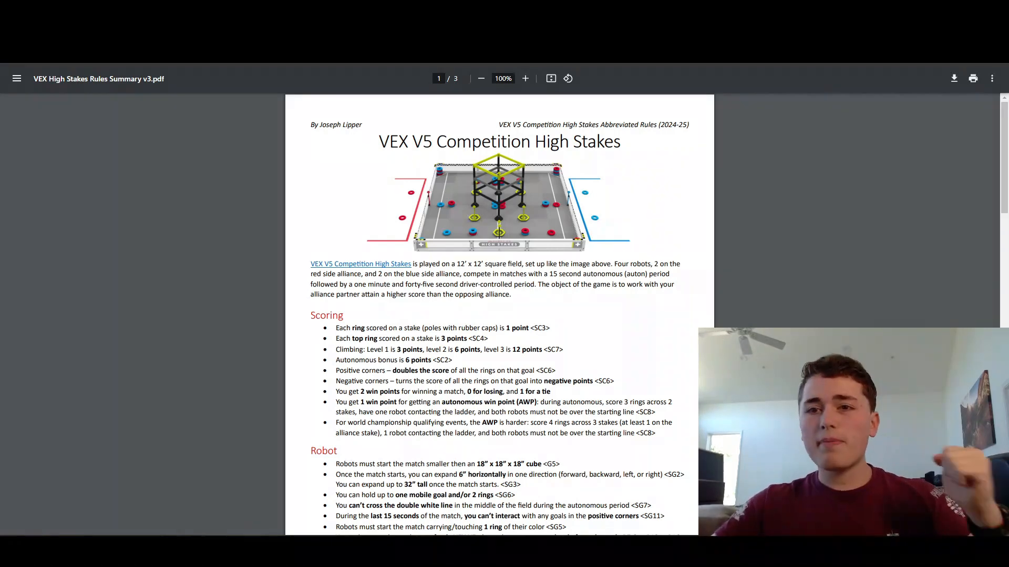
{"action": "scroll", "scroll_direction": "down", "scroll_amount": 3}
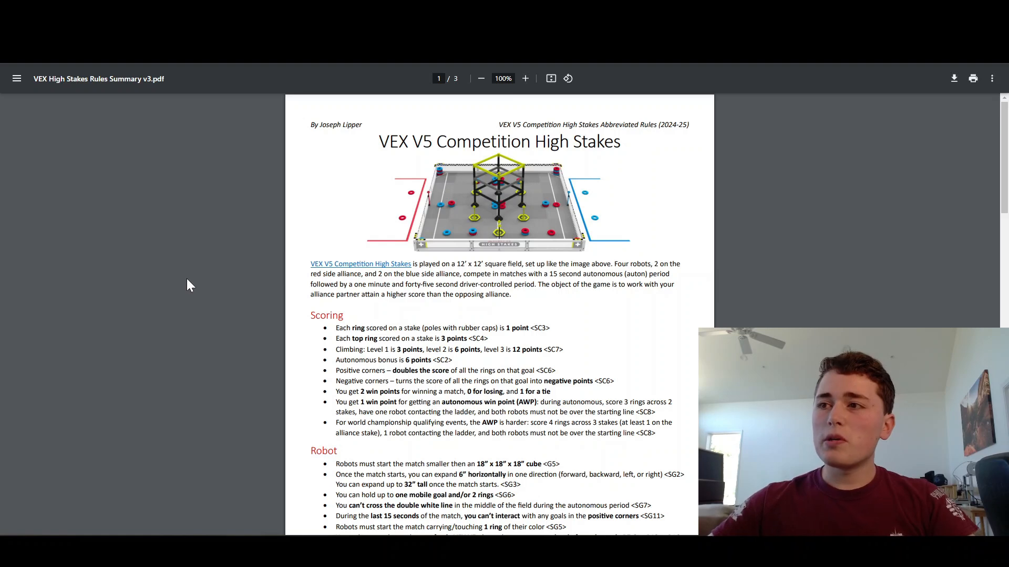
{"action": "mouse_move", "coordinate": [269, 296]}
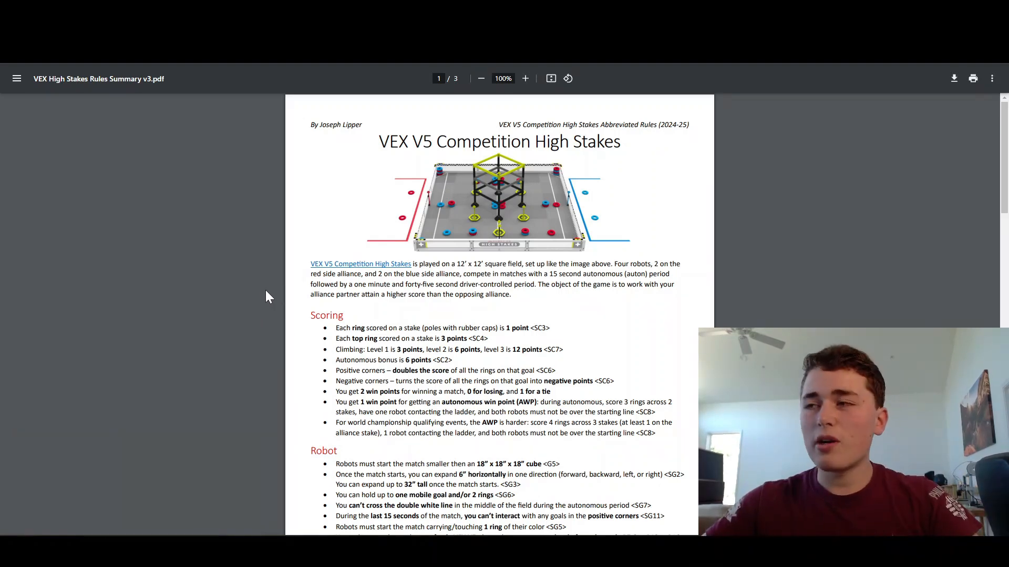
{"action": "mouse_move", "coordinate": [180, 235]}
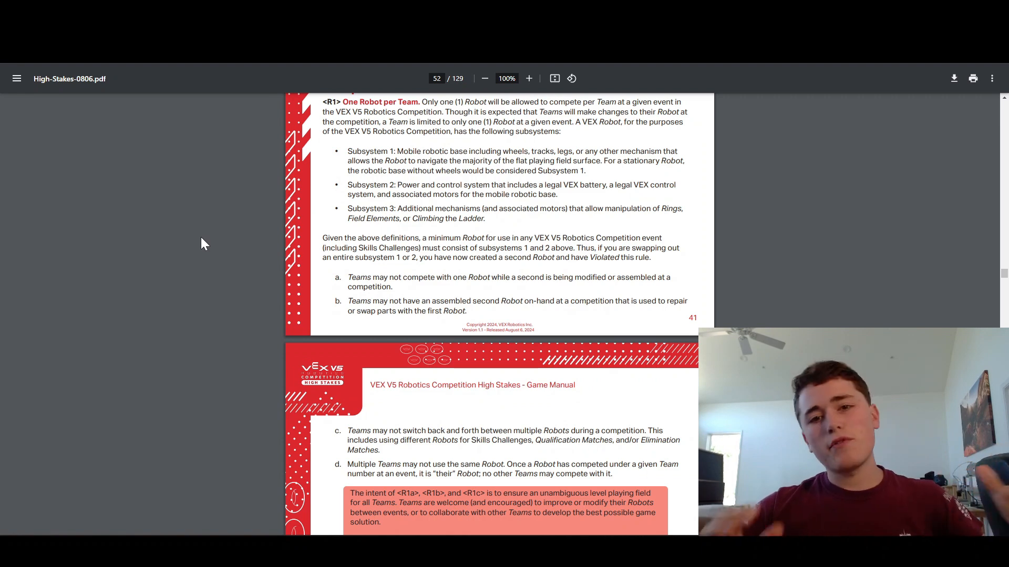
{"action": "scroll", "scroll_direction": "down", "scroll_amount": 3}
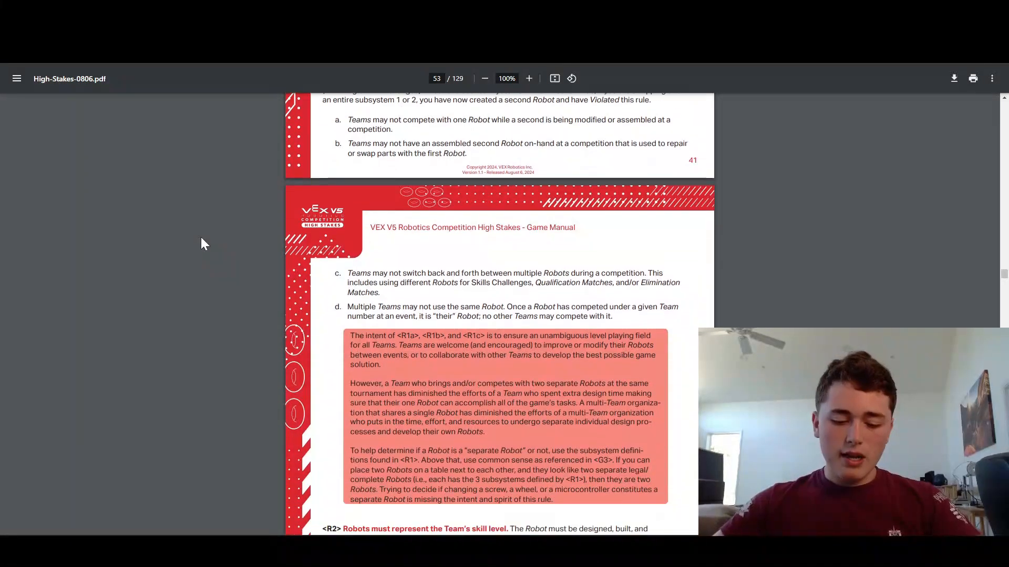
{"action": "scroll", "scroll_direction": "down", "scroll_amount": 3}
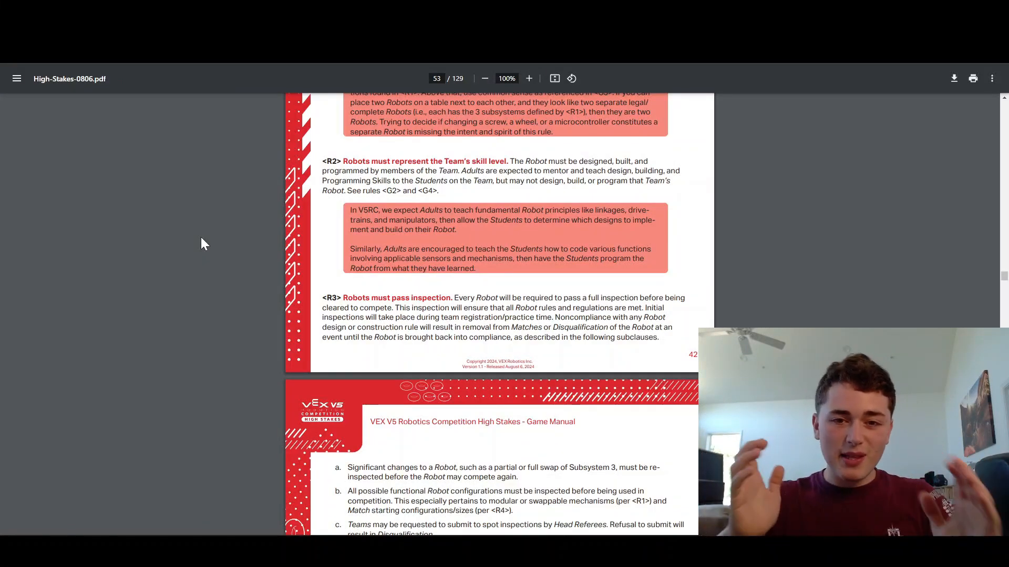
{"action": "scroll", "scroll_direction": "down", "scroll_amount": 3}
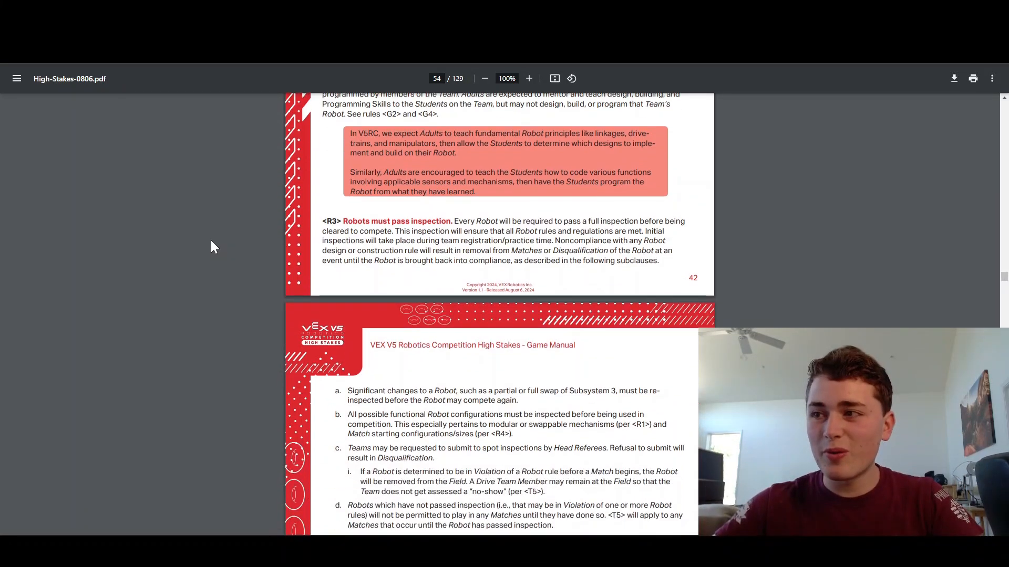
{"action": "scroll", "scroll_direction": "down", "scroll_amount": 3}
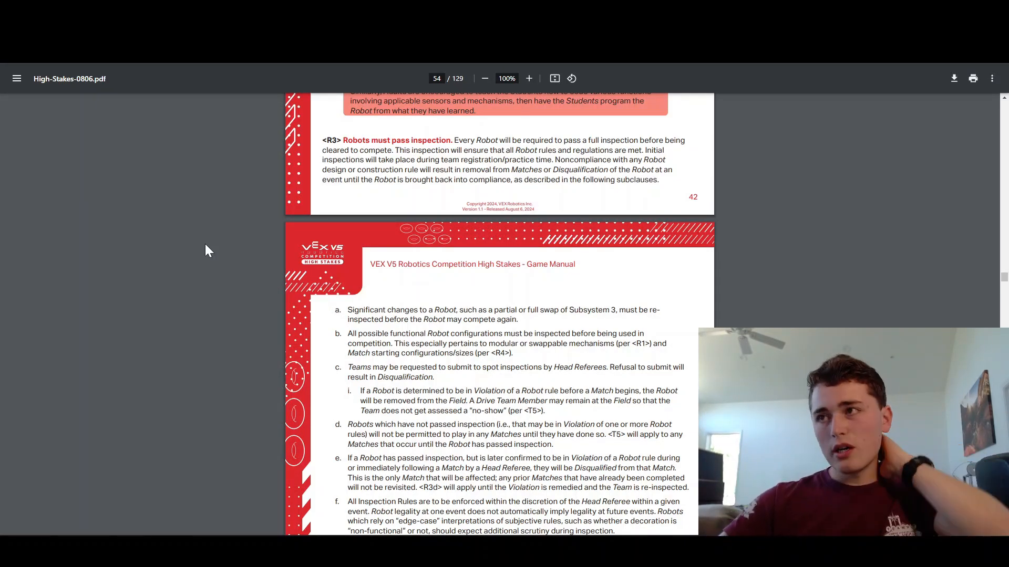
{"action": "scroll", "scroll_direction": "down", "scroll_amount": 3}
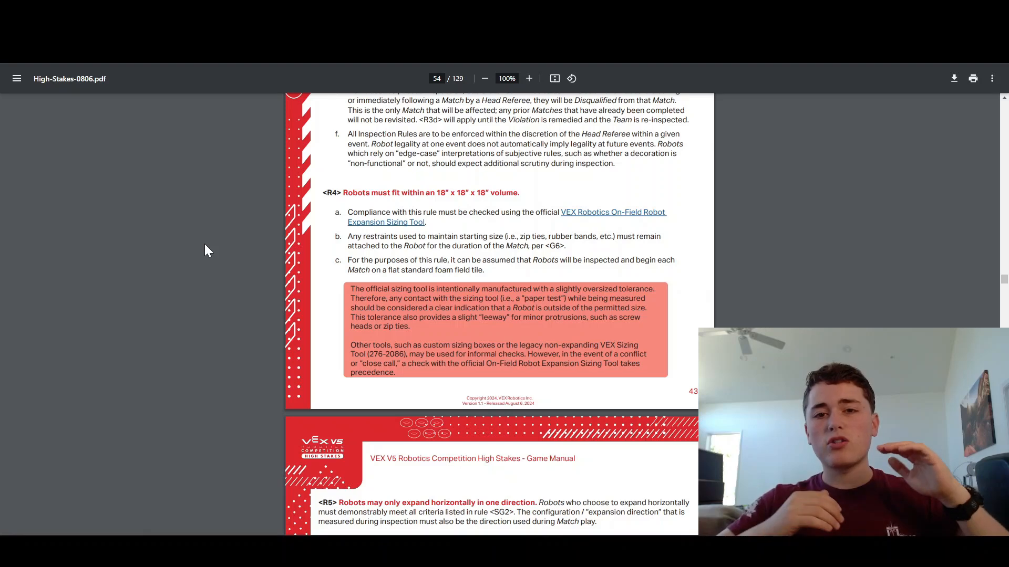
- Scroll through R5, the R7 parts tables and R8 to R10 license plates on page 47
{"action": "scroll", "scroll_direction": "down", "scroll_amount": 3}
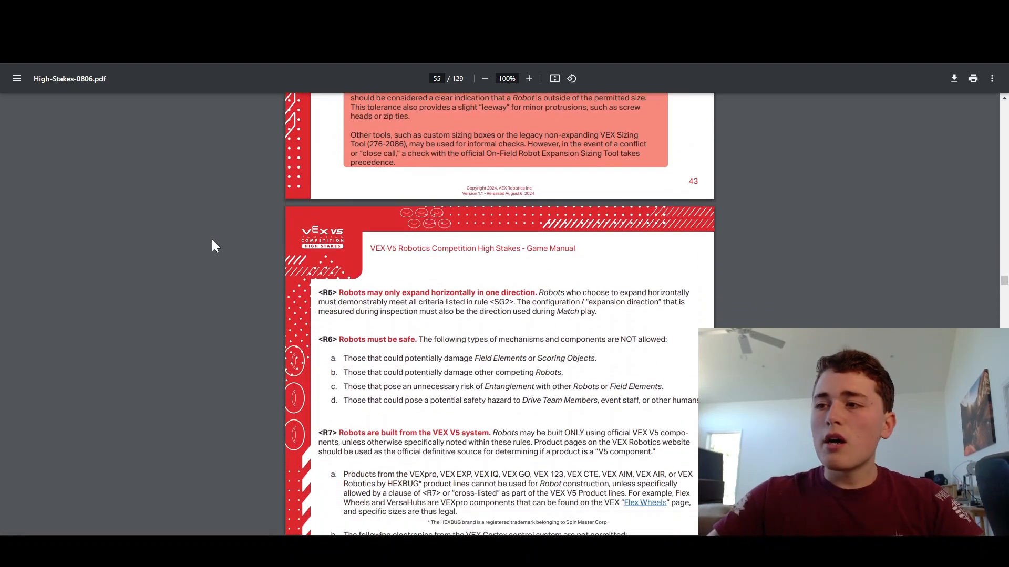
{"action": "scroll", "scroll_direction": "down", "scroll_amount": 3}
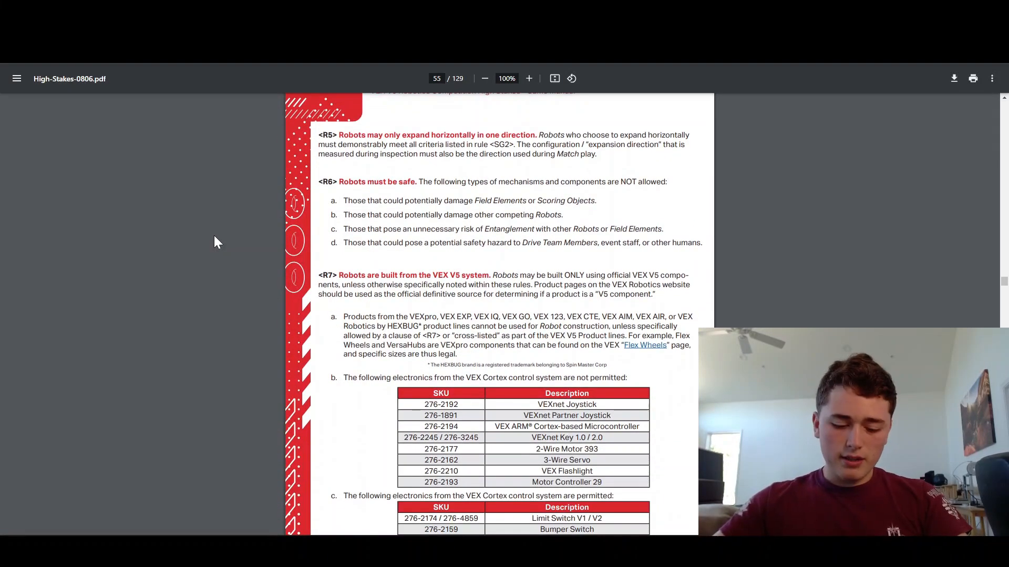
{"action": "scroll", "scroll_direction": "down", "scroll_amount": 3}
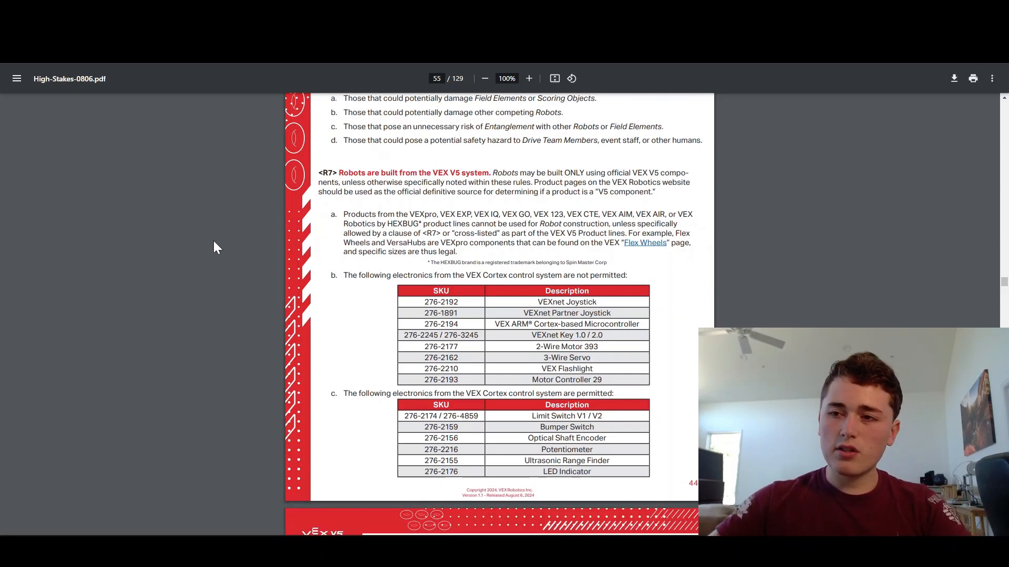
{"action": "scroll", "scroll_direction": "down", "scroll_amount": 3}
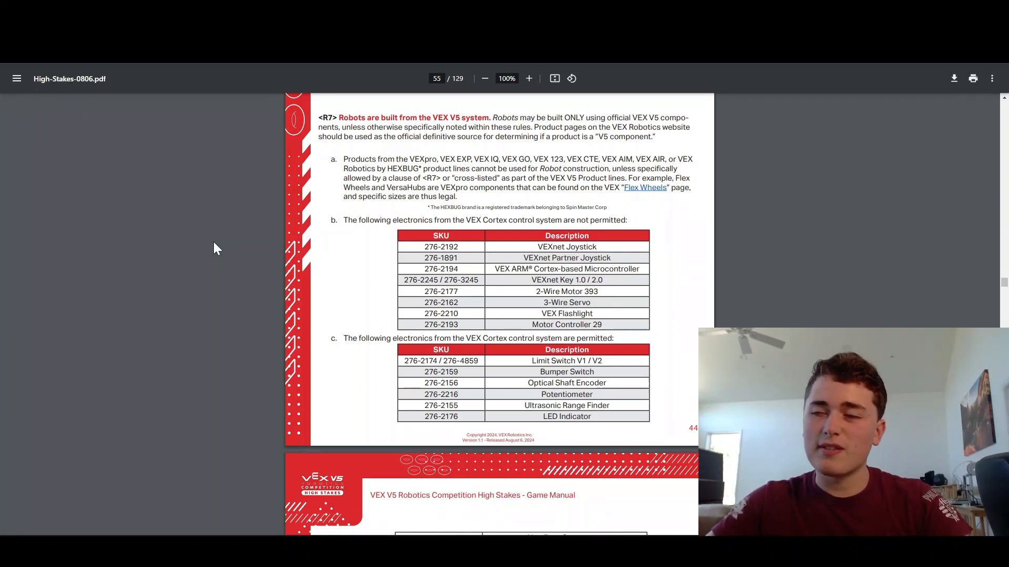
{"action": "scroll", "scroll_direction": "down", "scroll_amount": 3}
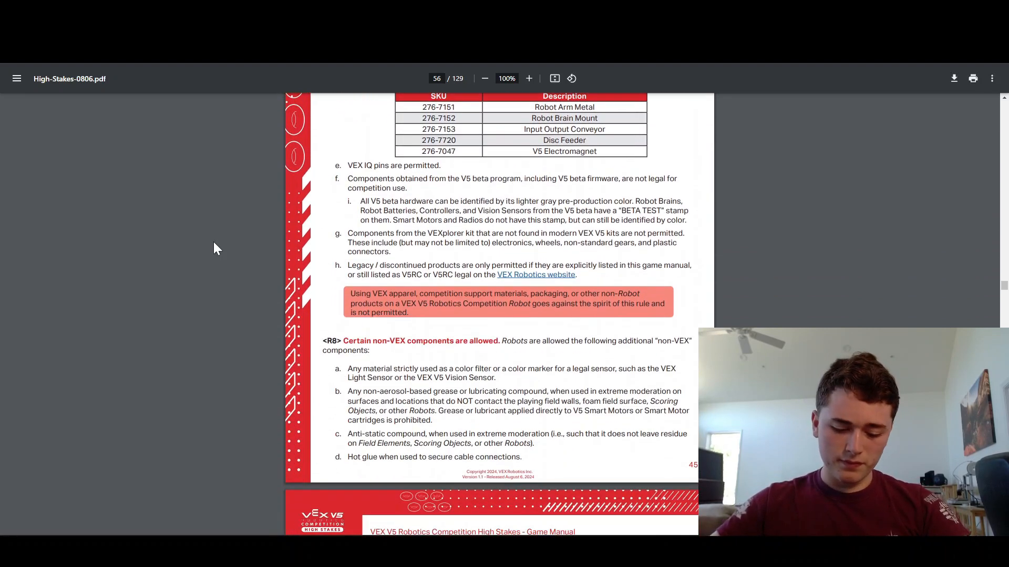
{"action": "scroll", "scroll_direction": "down", "scroll_amount": 3}
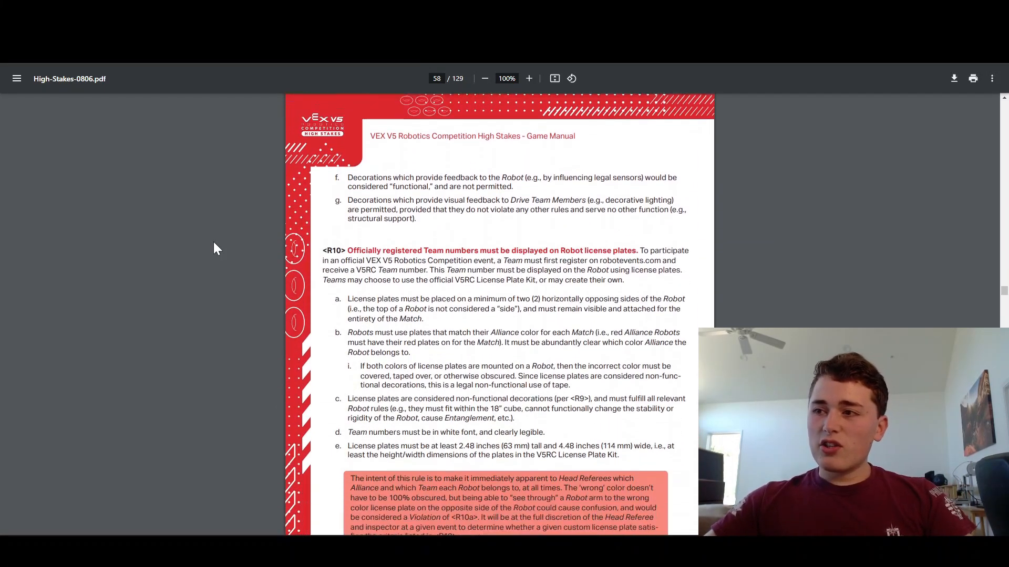
{"action": "scroll", "scroll_direction": "down", "scroll_amount": 3}
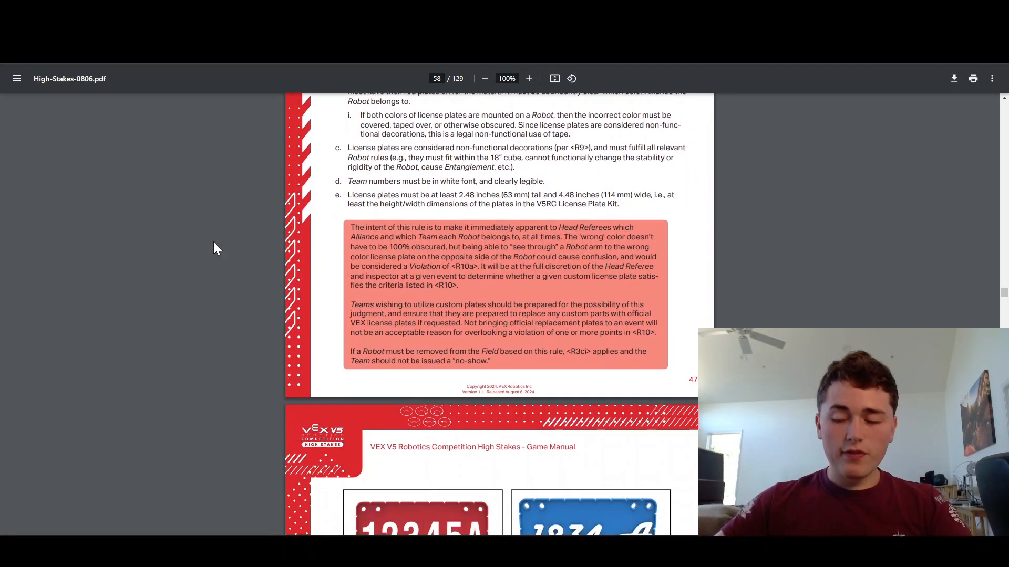
- Scroll past rules R11–R14 on page 48 to R15 on electronic modifications, page 49
{"action": "scroll", "scroll_direction": "down", "scroll_amount": 3}
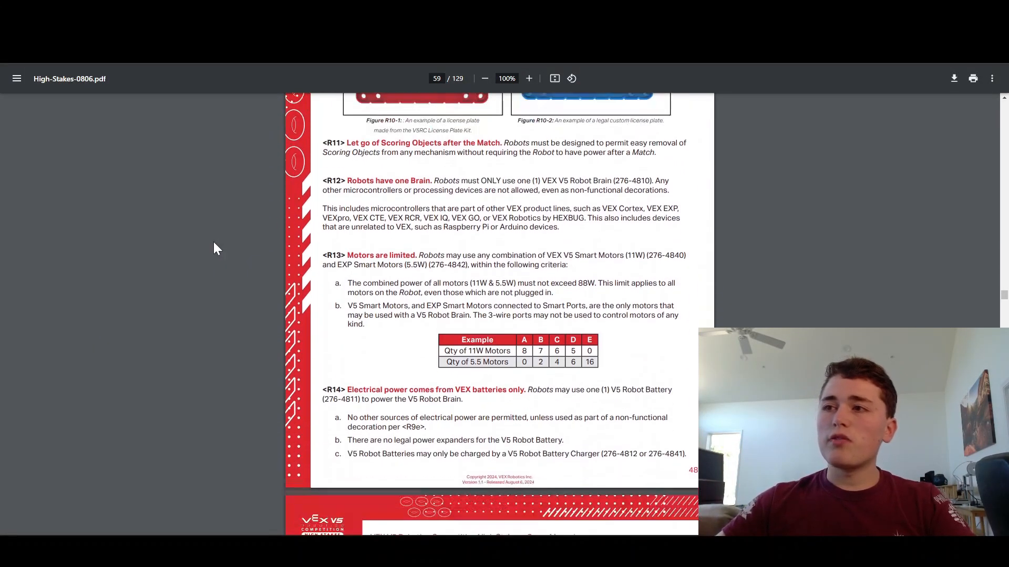
{"action": "scroll", "scroll_direction": "down", "scroll_amount": 3}
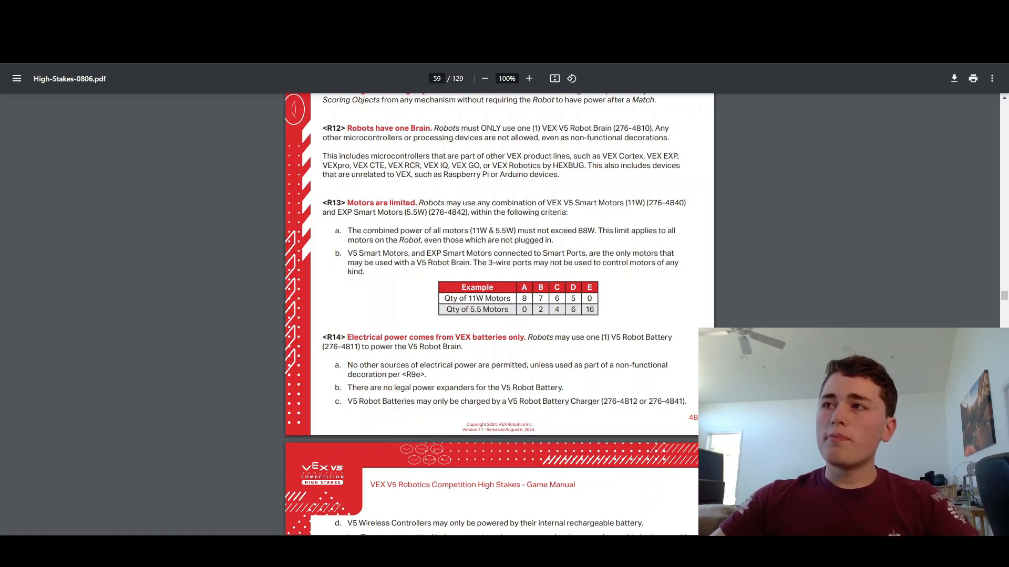
{"action": "double_click", "coordinate": [411, 129]}
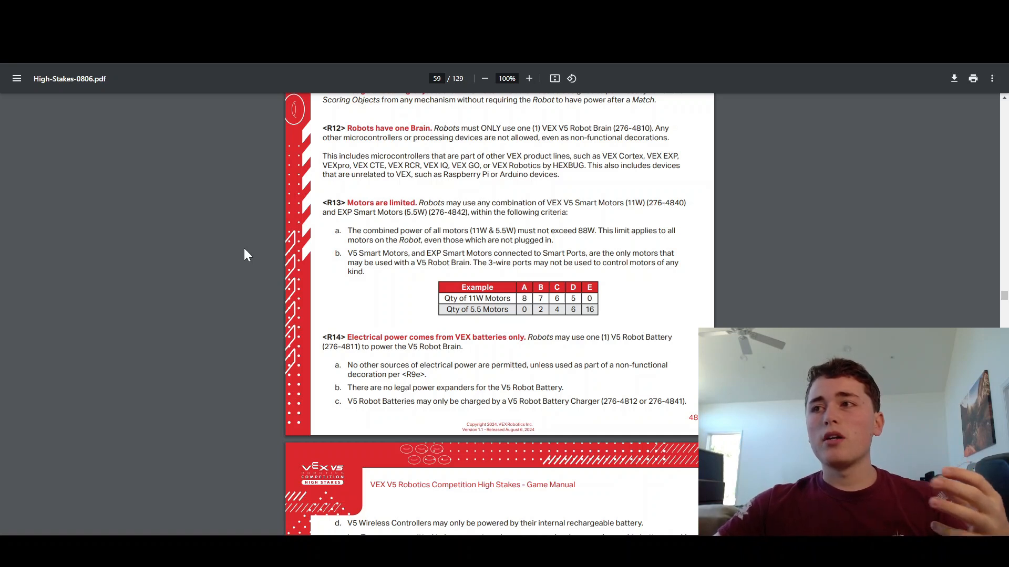
{"action": "mouse_move", "coordinate": [164, 258]}
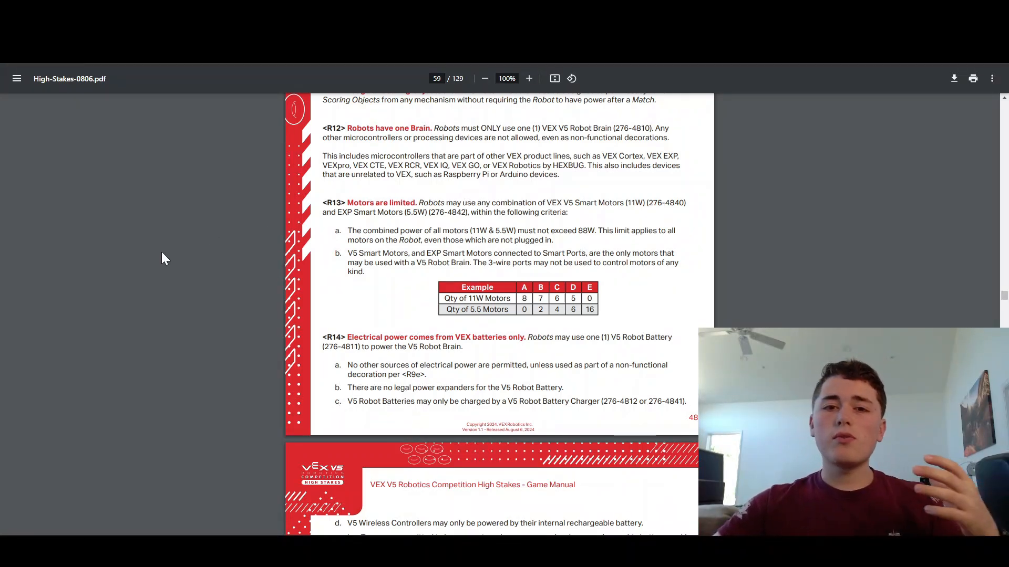
{"action": "mouse_move", "coordinate": [207, 247]}
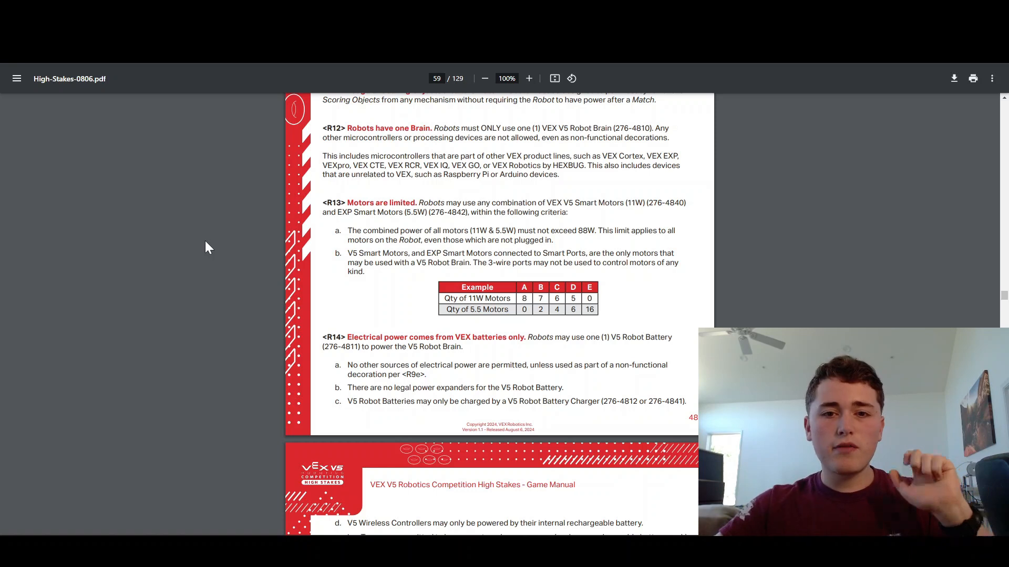
{"action": "mouse_move", "coordinate": [216, 281]}
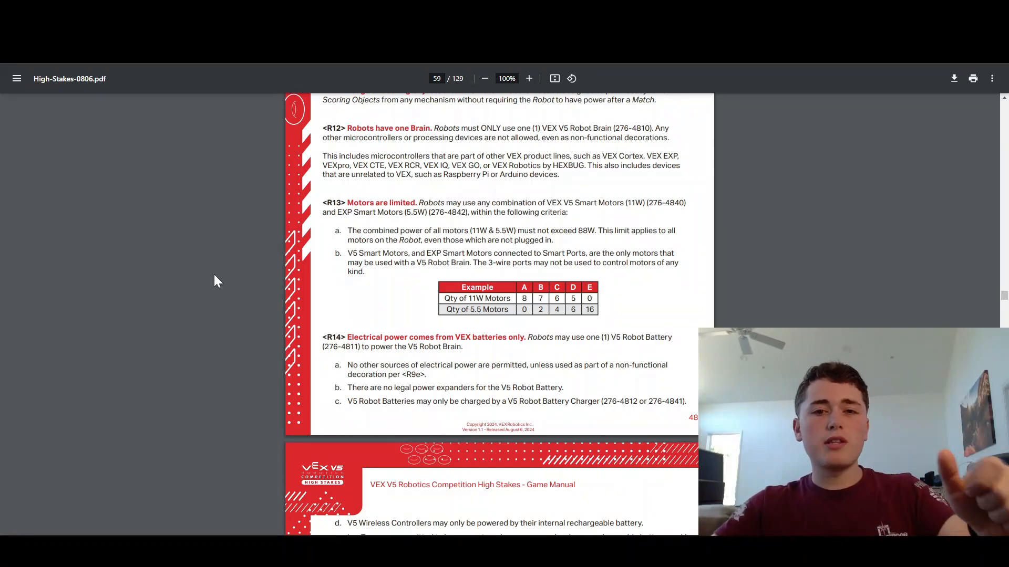
{"action": "scroll", "scroll_direction": "down", "scroll_amount": 3}
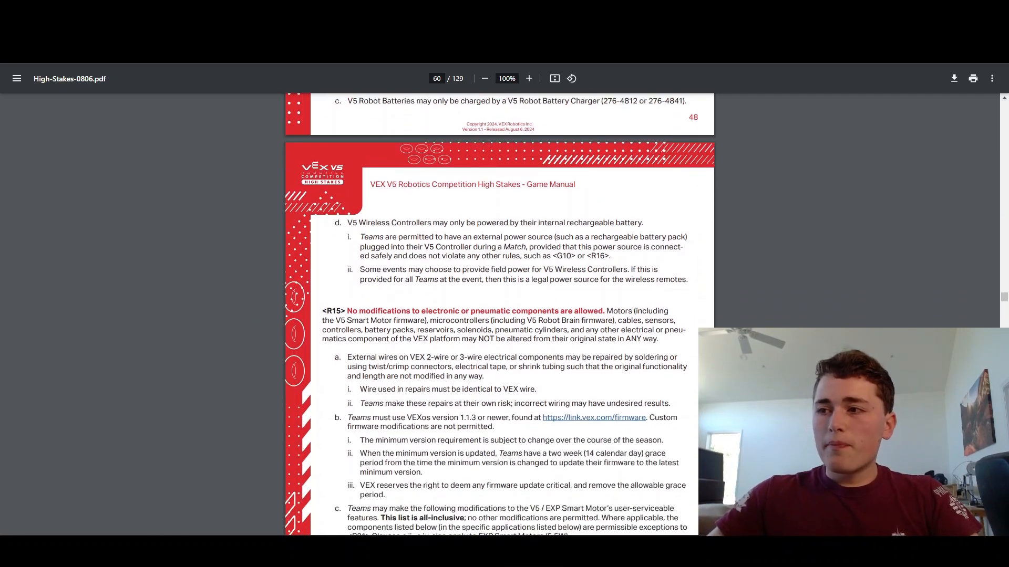
- Scroll past R16–R18 to R19's custom plastic limits and Figure R19-1
{"action": "scroll", "scroll_direction": "down", "scroll_amount": 3}
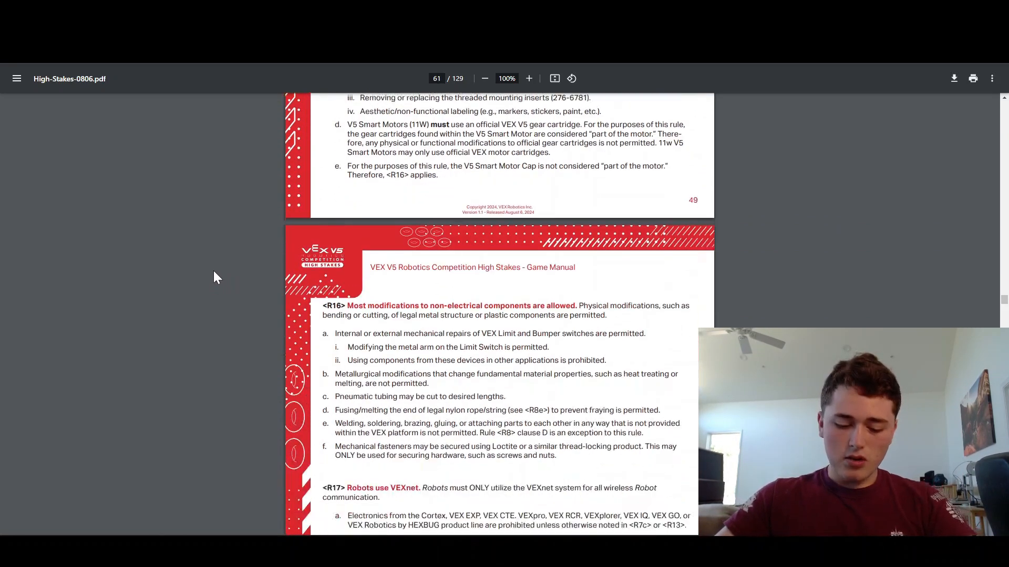
{"action": "scroll", "scroll_direction": "down", "scroll_amount": 3}
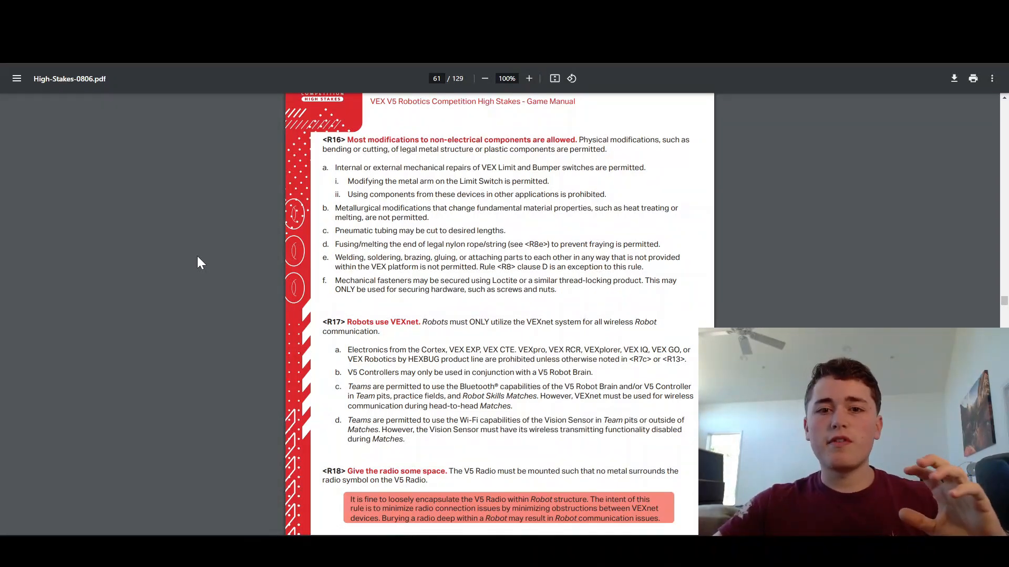
{"action": "scroll", "scroll_direction": "down", "scroll_amount": 3}
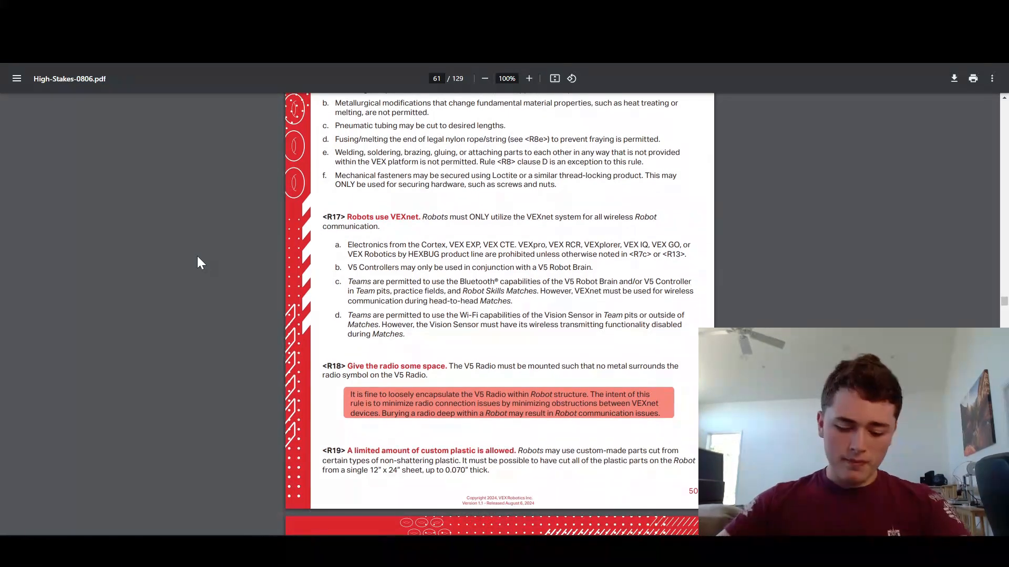
{"action": "scroll", "scroll_direction": "down", "scroll_amount": 3}
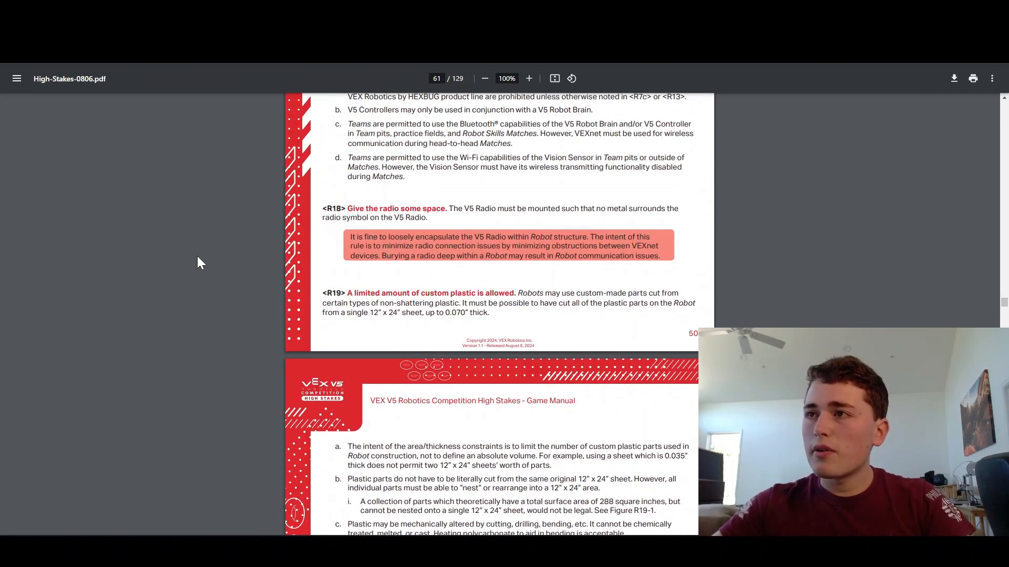
{"action": "mouse_move", "coordinate": [178, 288]}
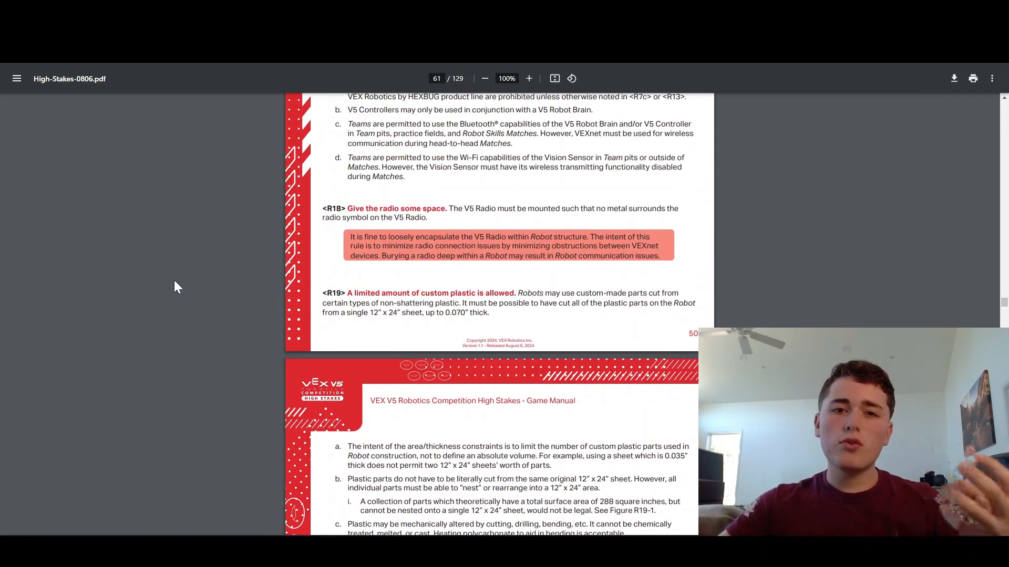
{"action": "scroll", "scroll_direction": "down", "scroll_amount": 3}
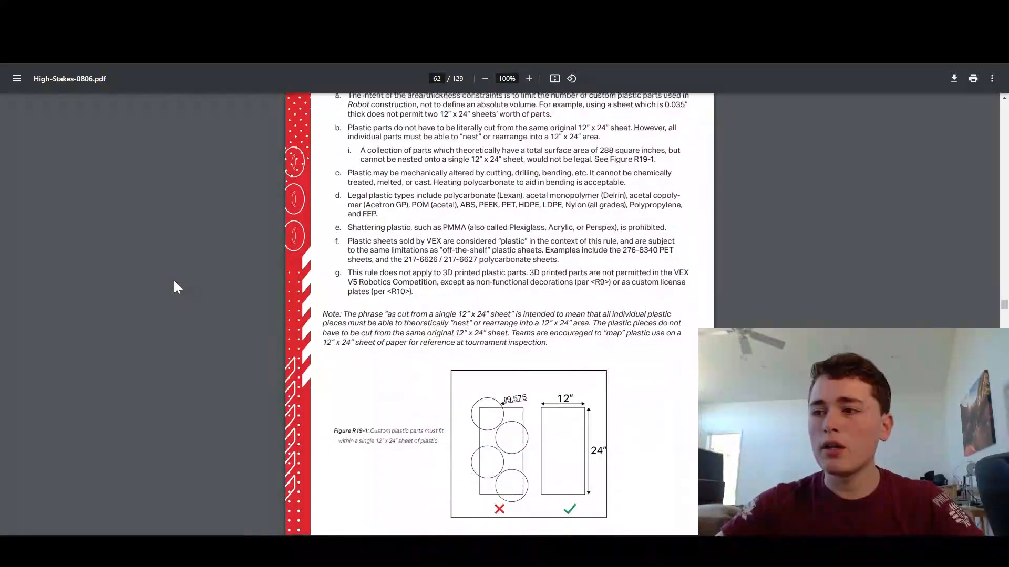
- Scroll past Figure R19-1 to rule R20 on tape and R21 on non-VEX fasteners
{"action": "scroll", "scroll_direction": "down", "scroll_amount": 3}
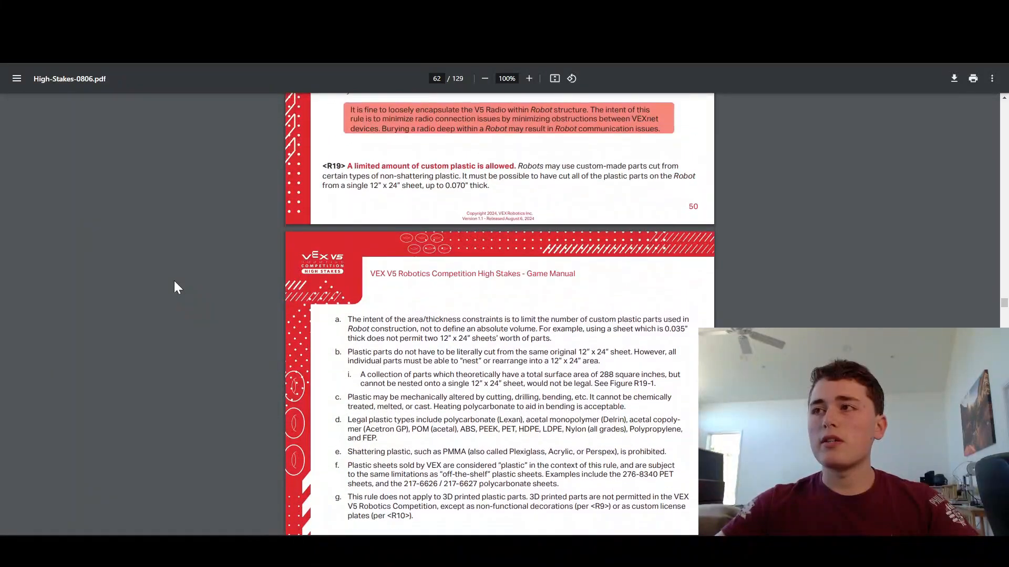
{"action": "scroll", "scroll_direction": "down", "scroll_amount": 3}
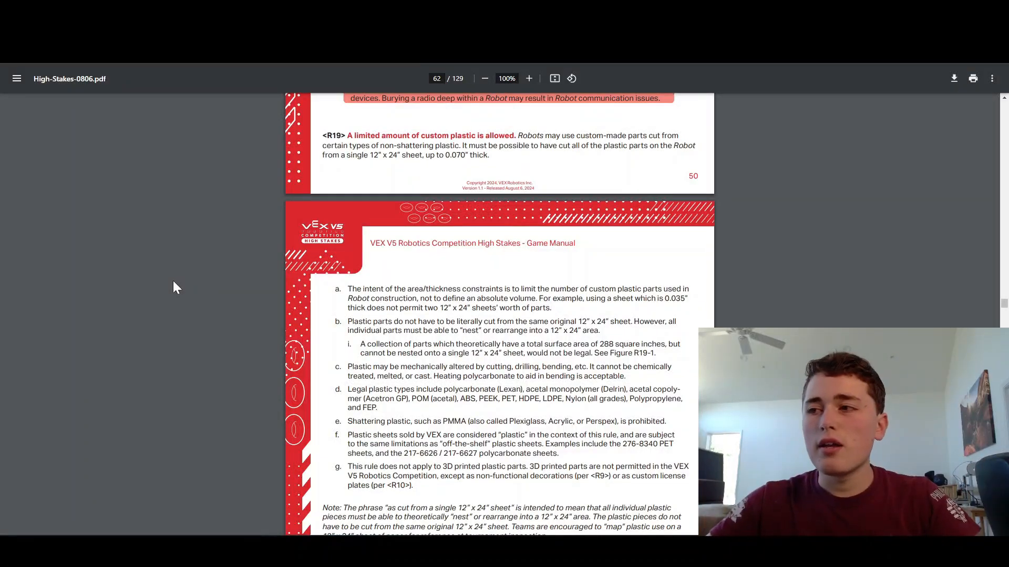
{"action": "scroll", "scroll_direction": "down", "scroll_amount": 3}
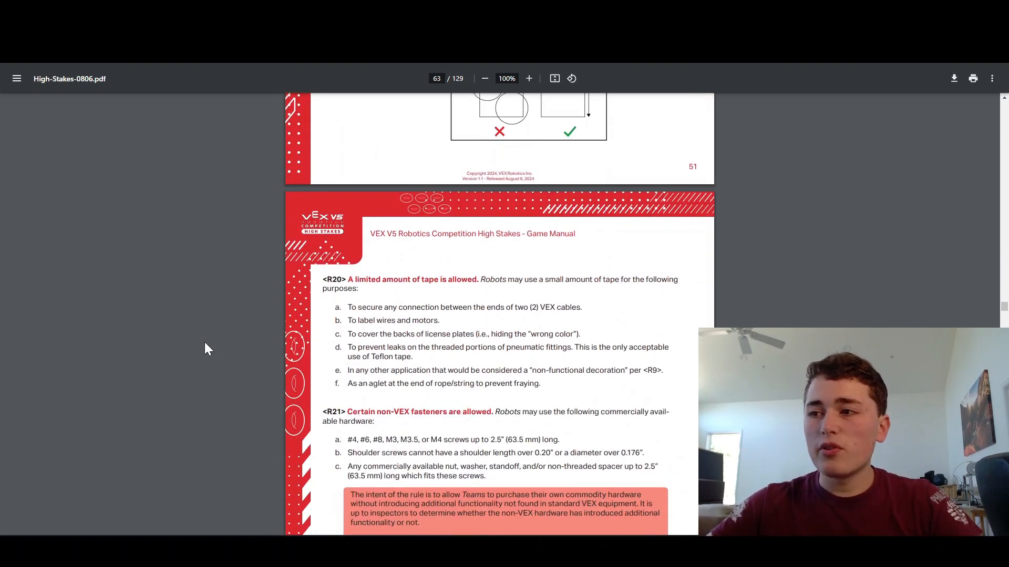
- Scroll down to R21's intent box and rule R22 on new VEX parts
{"action": "scroll", "scroll_direction": "down", "scroll_amount": 3}
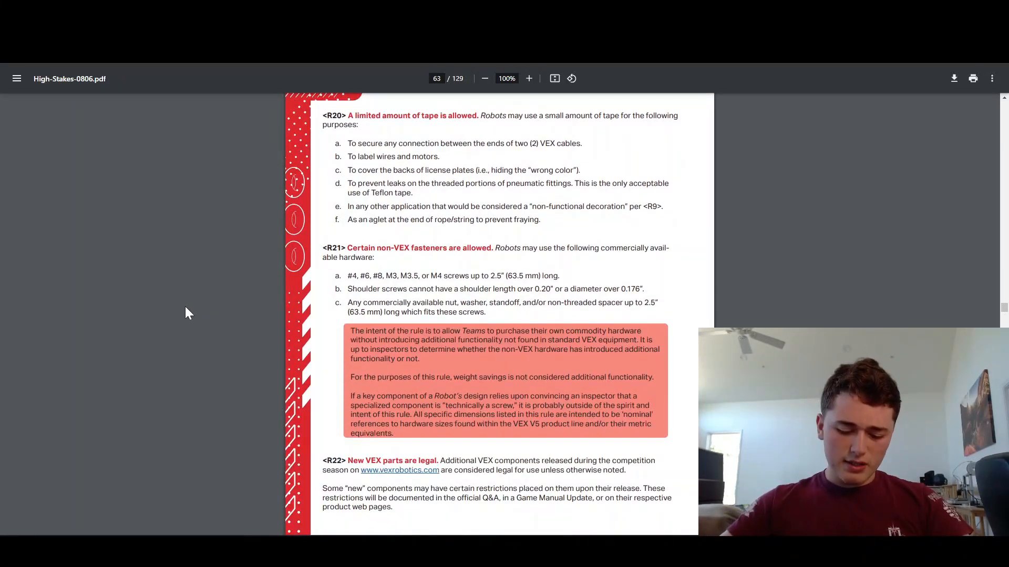
{"action": "scroll", "scroll_direction": "down", "scroll_amount": 3}
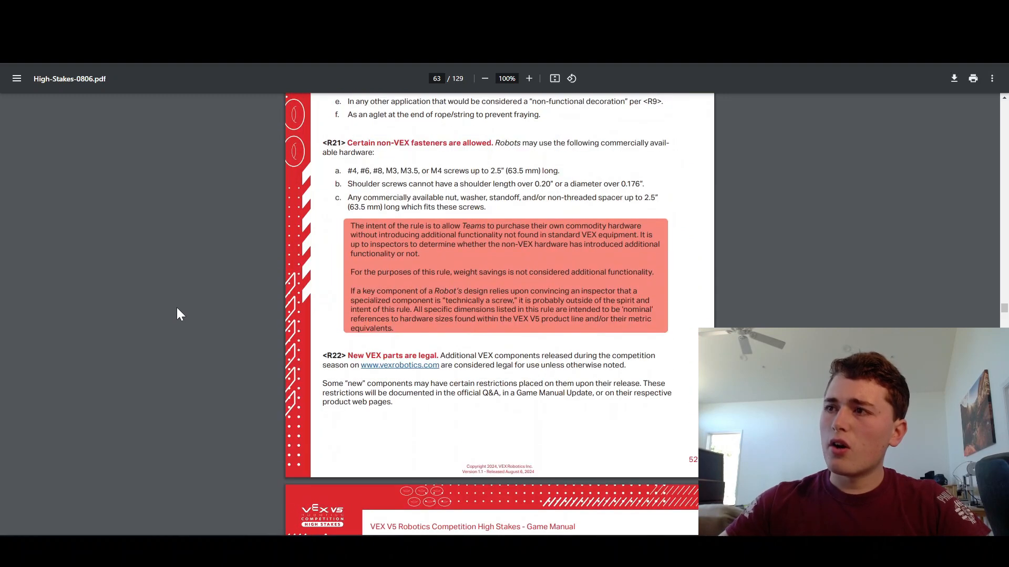
{"action": "mouse_move", "coordinate": [213, 267]}
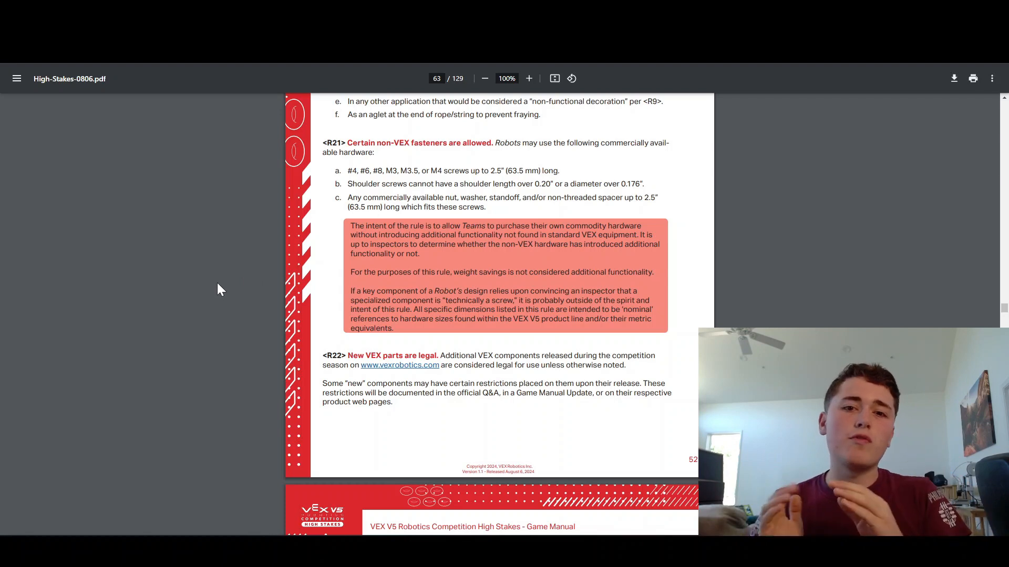
- Scroll past pneumatics rule R23 to R28 on willful violations and the Section 4 header
{"action": "scroll", "scroll_direction": "down", "scroll_amount": 3}
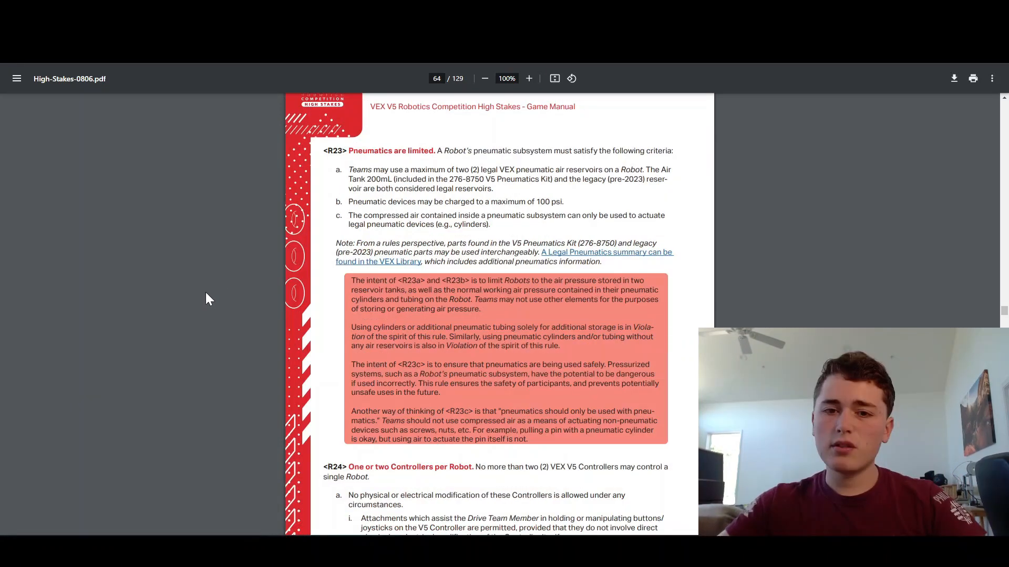
{"action": "mouse_move", "coordinate": [230, 179]}
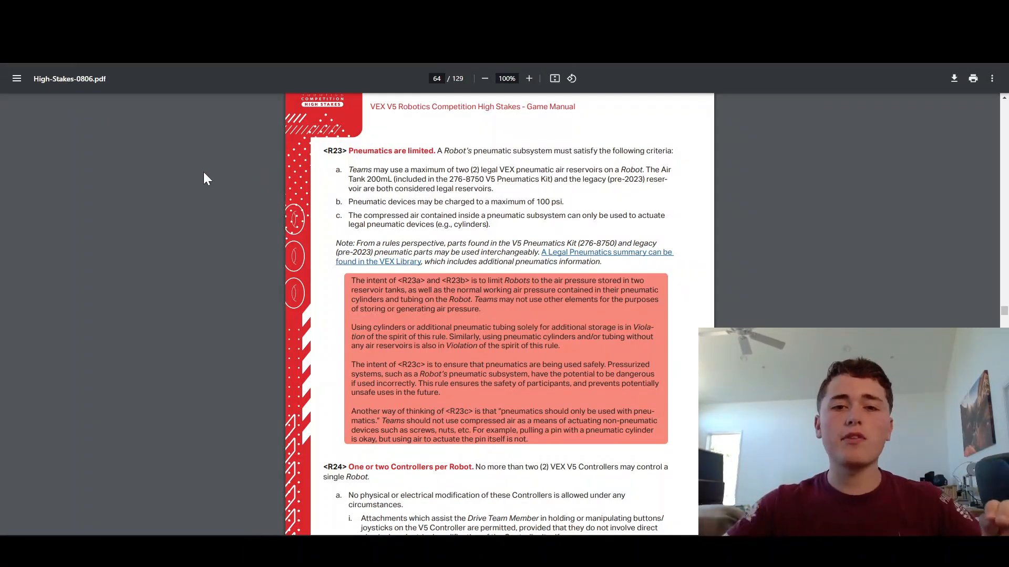
{"action": "mouse_move", "coordinate": [249, 178]}
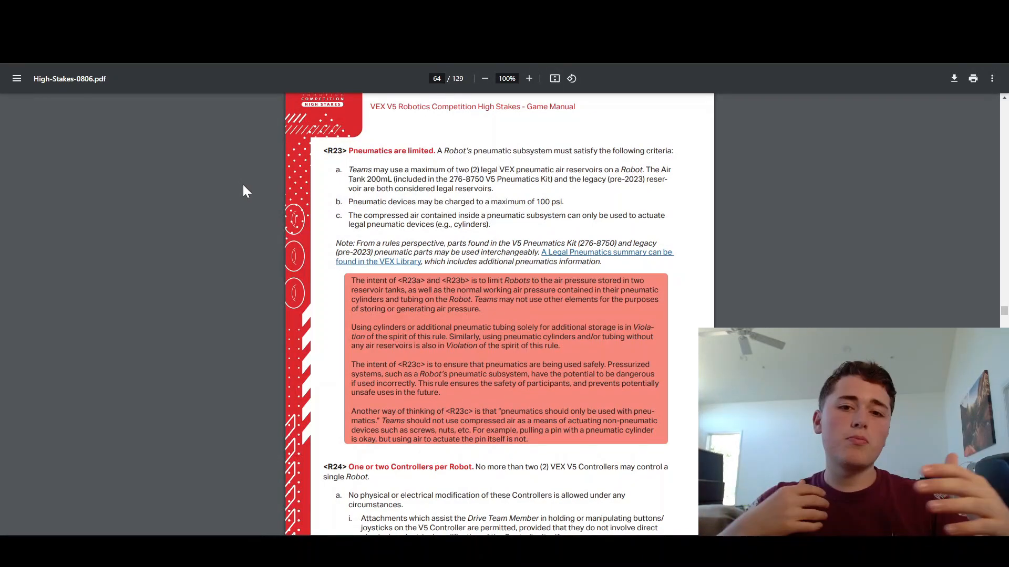
{"action": "scroll", "scroll_direction": "down", "scroll_amount": 3}
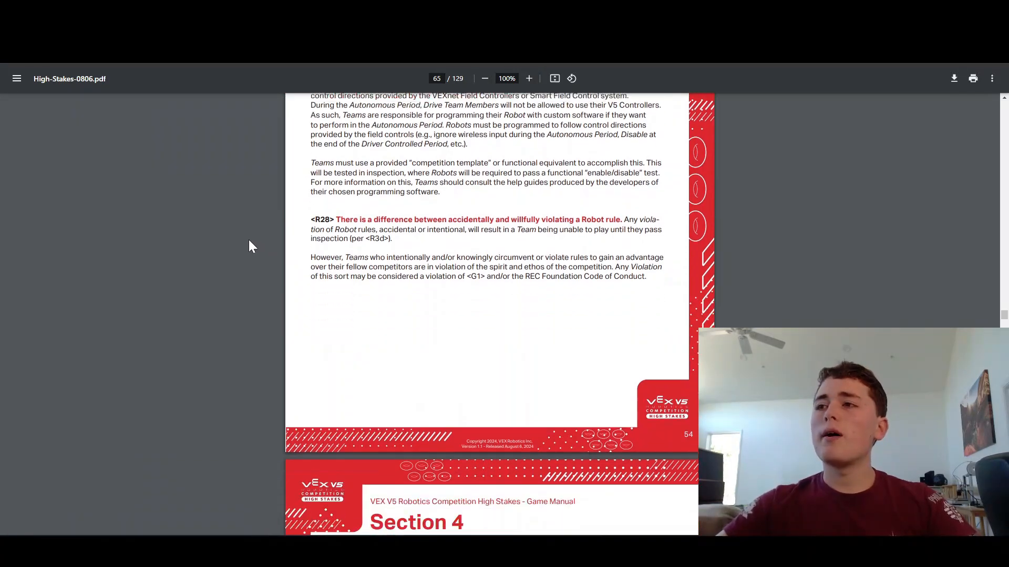
{"action": "scroll", "scroll_direction": "down", "scroll_amount": 3}
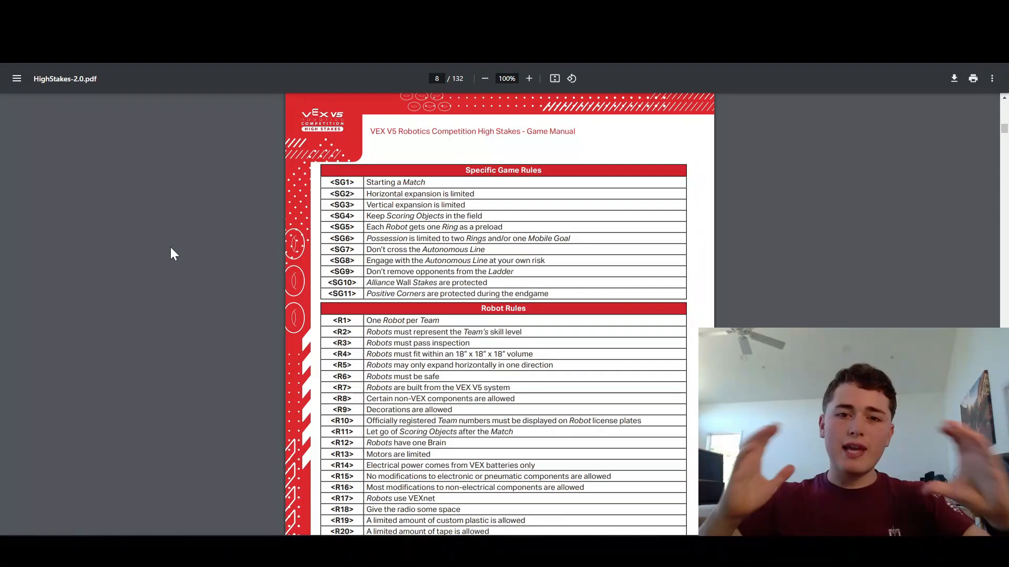
{"action": "mouse_move", "coordinate": [196, 255]}
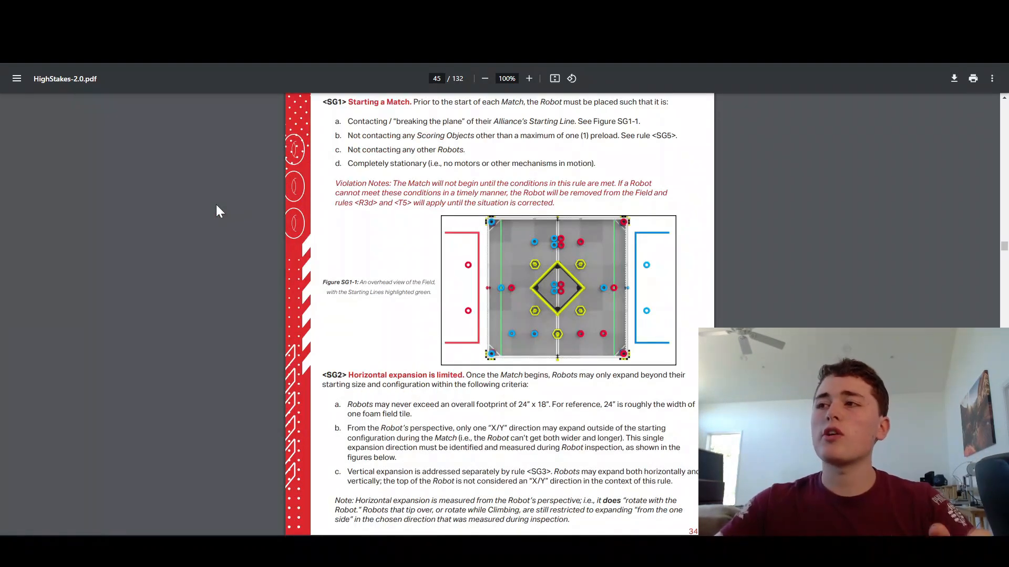
{"action": "mouse_move", "coordinate": [430, 325]}
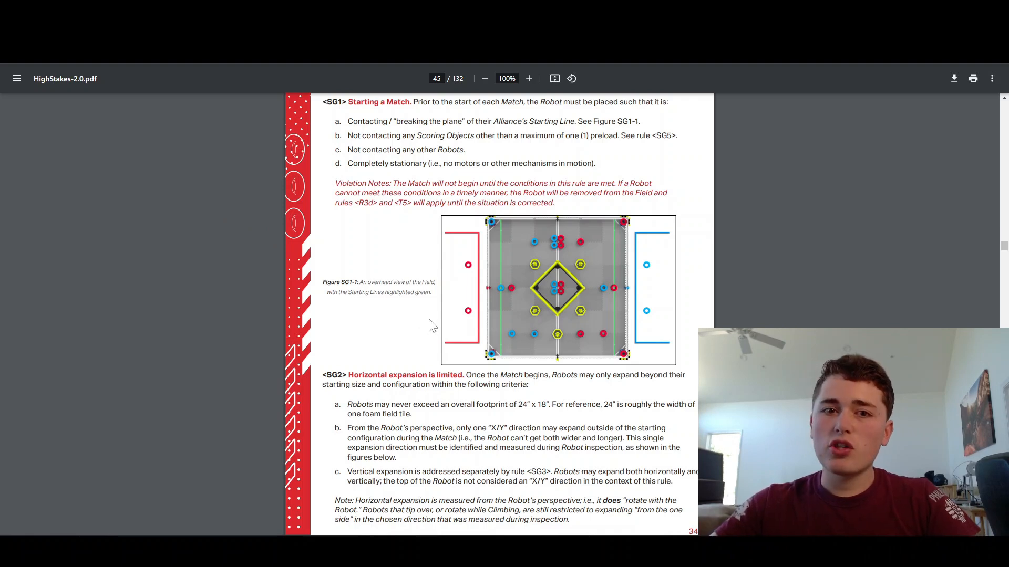
- Zoom to 125% and scroll down to rule SG2 on horizontal expansion
{"action": "left_click", "coordinate": [529, 79]}
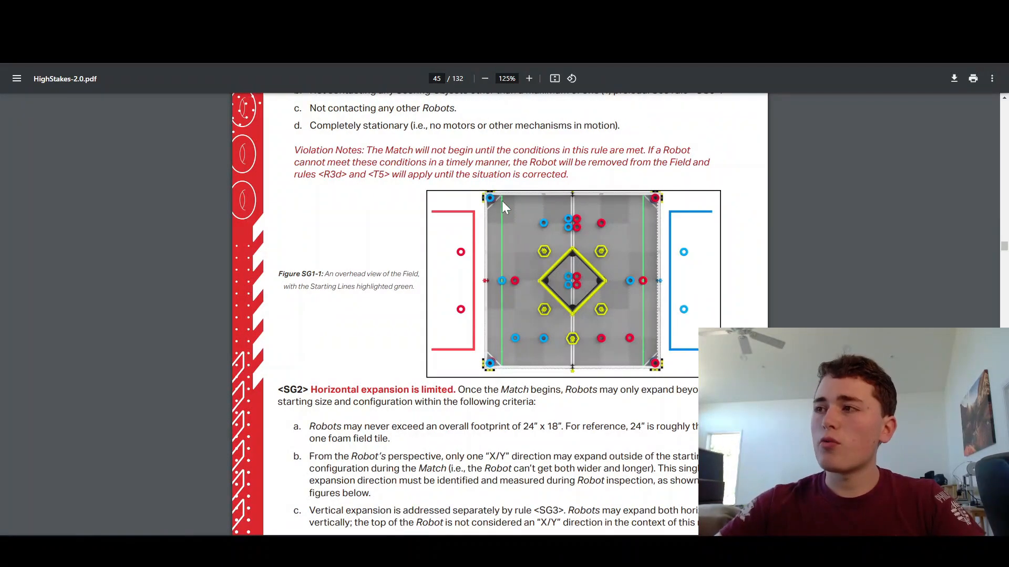
{"action": "mouse_move", "coordinate": [511, 286]}
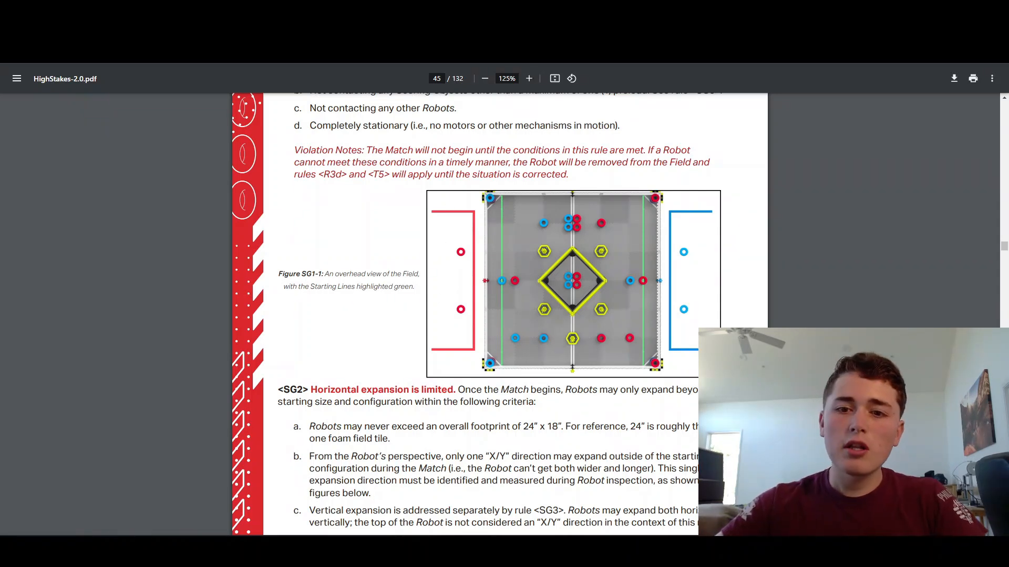
{"action": "scroll", "scroll_direction": "down", "scroll_amount": 3}
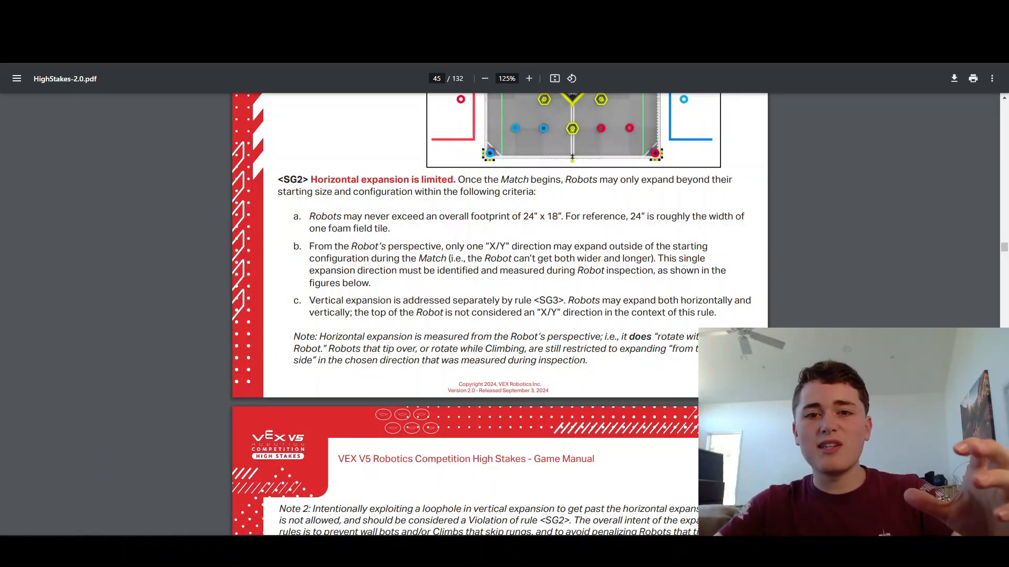
{"action": "mouse_move", "coordinate": [212, 241]}
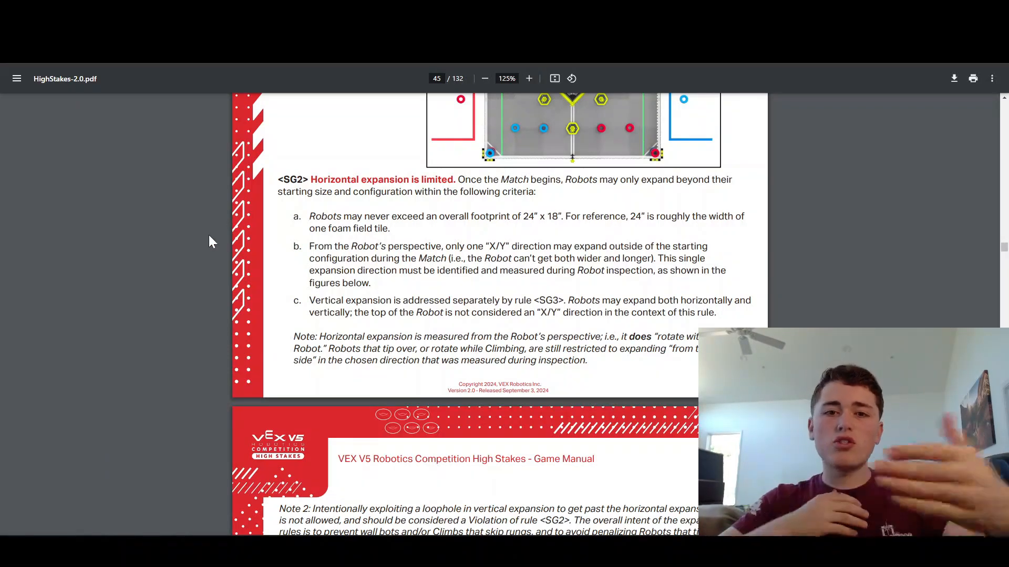
- Scroll past the SG2 figures to SG3's ladder levels, planes and Figure SG3-1 on page 48
{"action": "scroll", "scroll_direction": "down", "scroll_amount": 3}
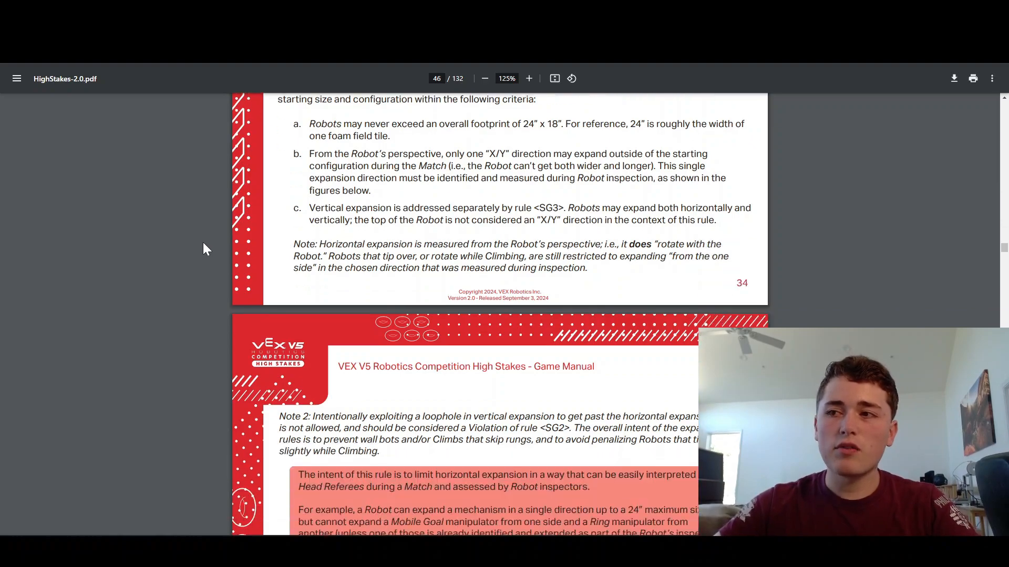
{"action": "scroll", "scroll_direction": "down", "scroll_amount": 3}
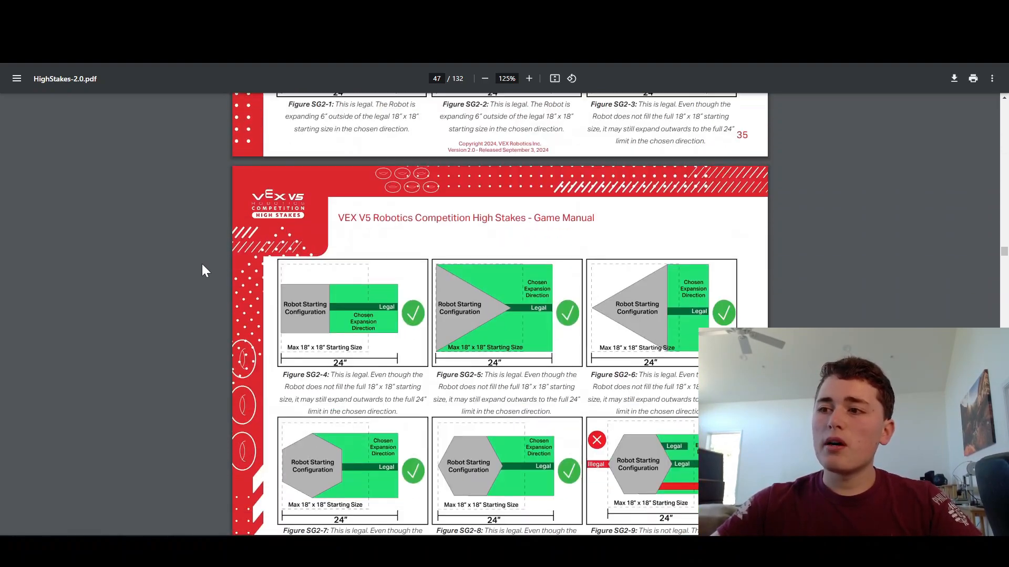
{"action": "scroll", "scroll_direction": "down", "scroll_amount": 3}
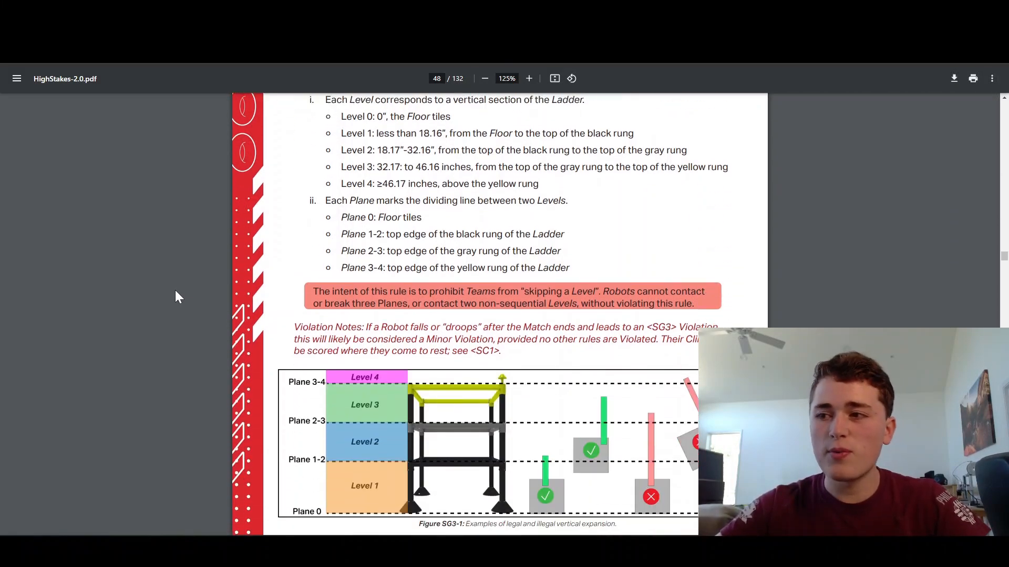
- Scroll down to rule SG4, Keep Scoring Objects in the field, on page 49
{"action": "scroll", "scroll_direction": "down", "scroll_amount": 3}
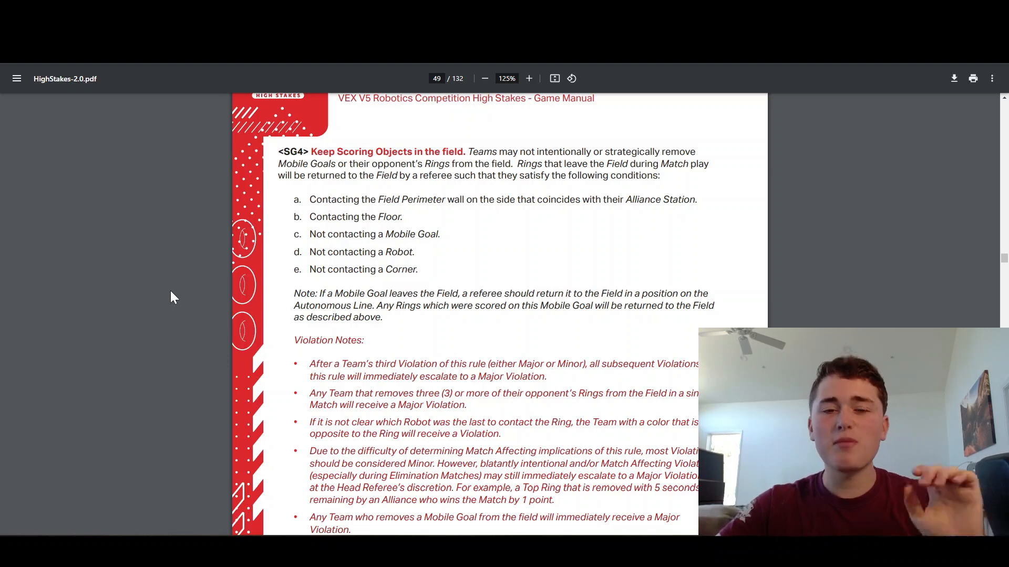
- Scroll down to page 50 showing SG5 on preload Rings and SG6 on possession limits
{"action": "scroll", "scroll_direction": "down", "scroll_amount": 3}
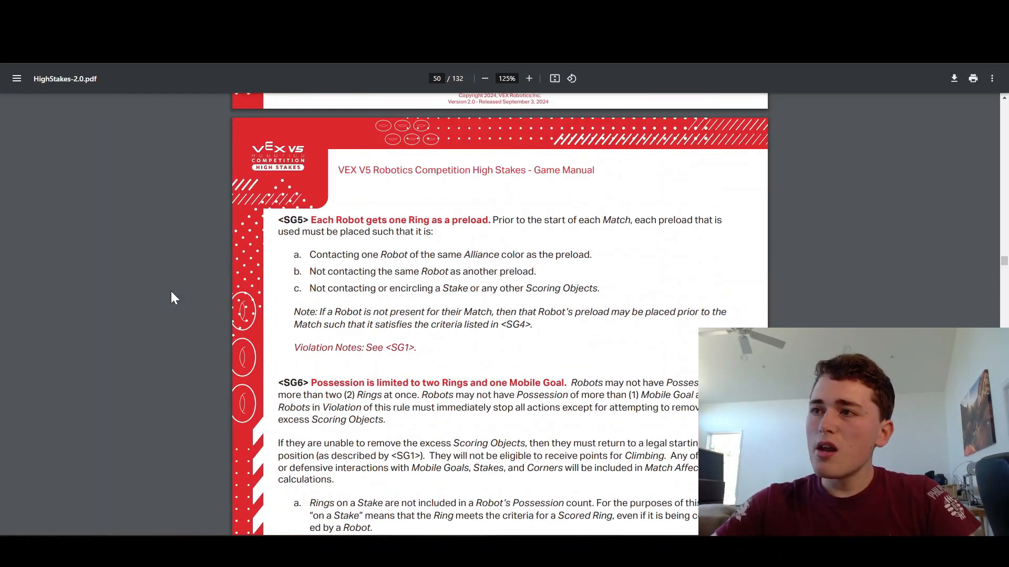
{"action": "scroll", "scroll_direction": "down", "scroll_amount": 3}
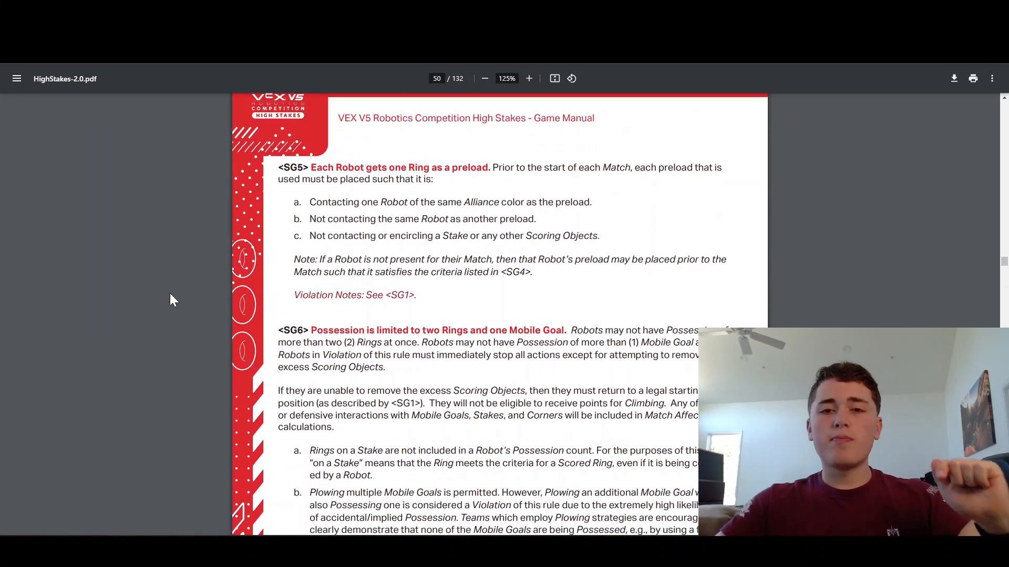
{"action": "mouse_move", "coordinate": [225, 285]}
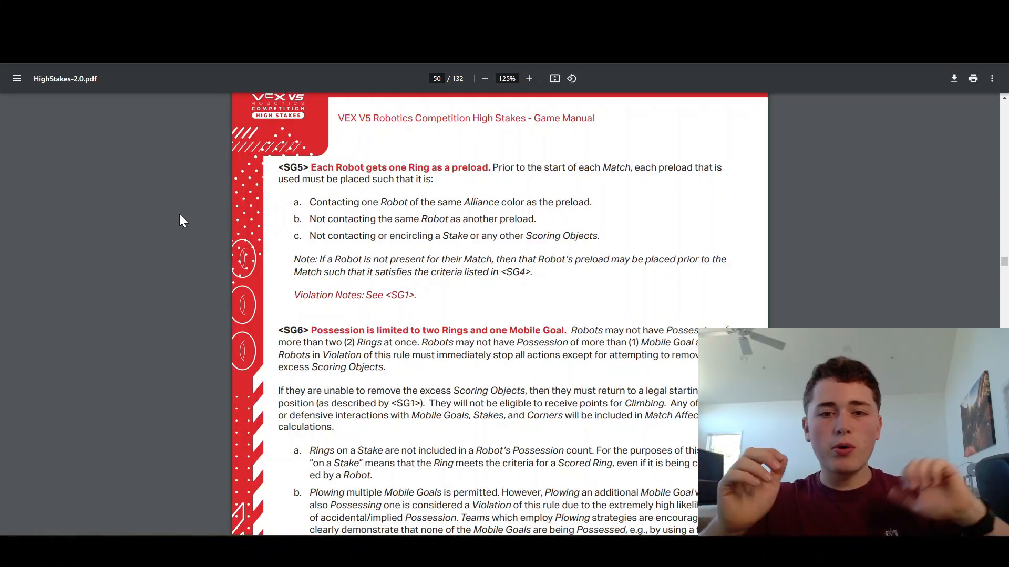
{"action": "scroll", "scroll_direction": "down", "scroll_amount": 3}
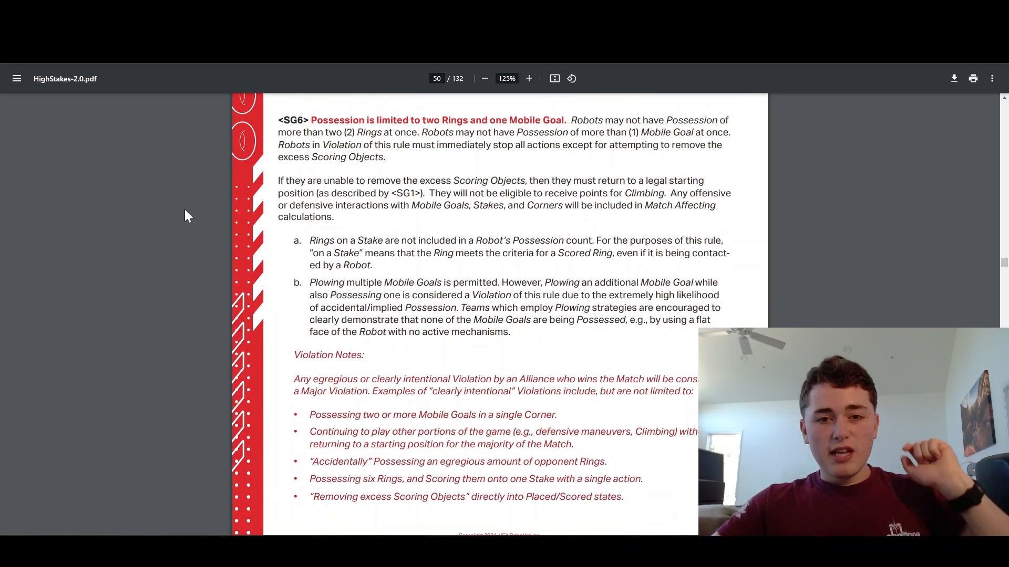
{"action": "mouse_move", "coordinate": [182, 229]}
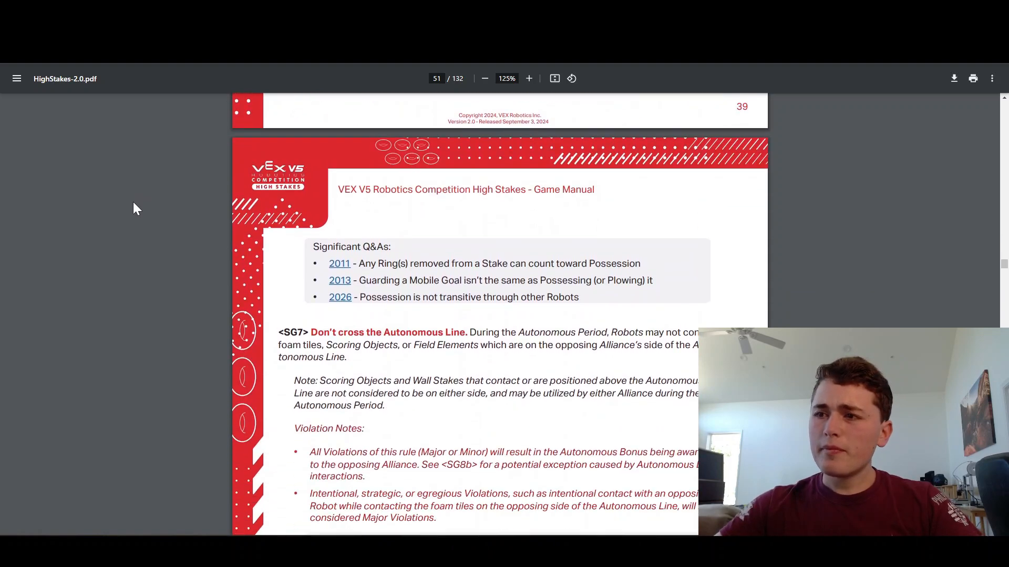
- Scroll past SG7–SG9 to page 53 with SG10 on Alliance Wall Stakes and SG11 on corners
{"action": "scroll", "scroll_direction": "down", "scroll_amount": 3}
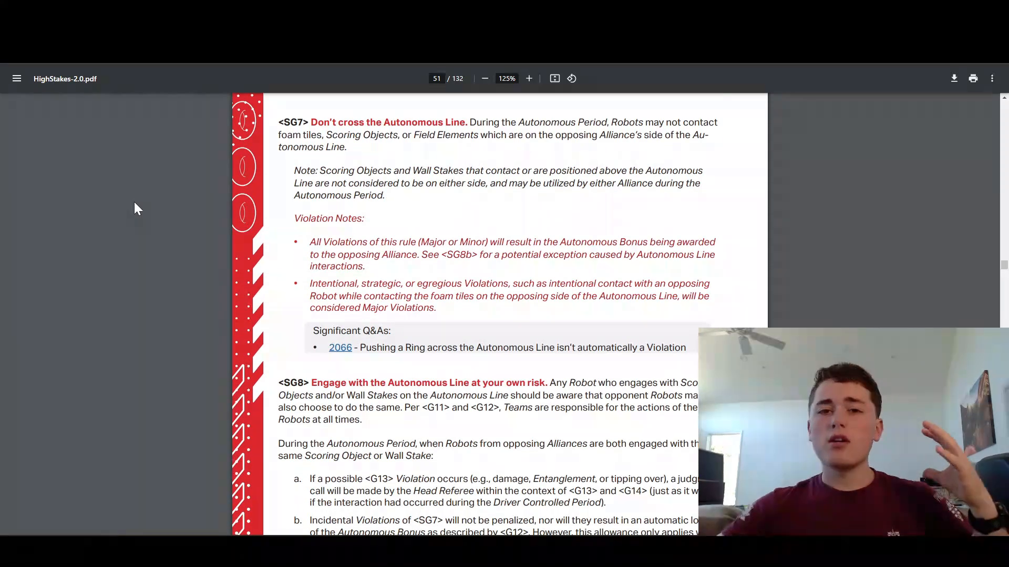
{"action": "mouse_move", "coordinate": [219, 196]}
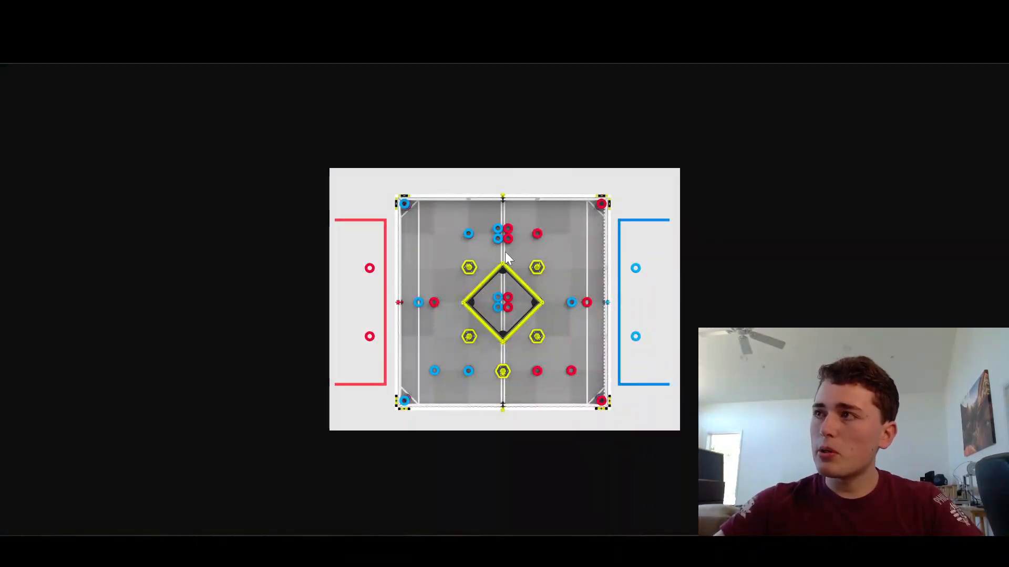
{"action": "mouse_move", "coordinate": [456, 108]}
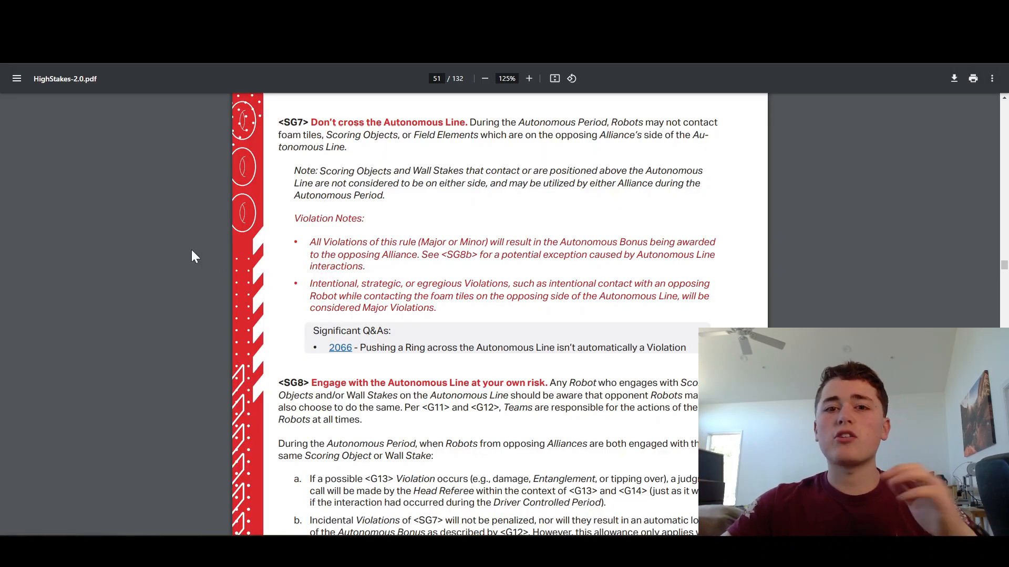
{"action": "scroll", "scroll_direction": "down", "scroll_amount": 3}
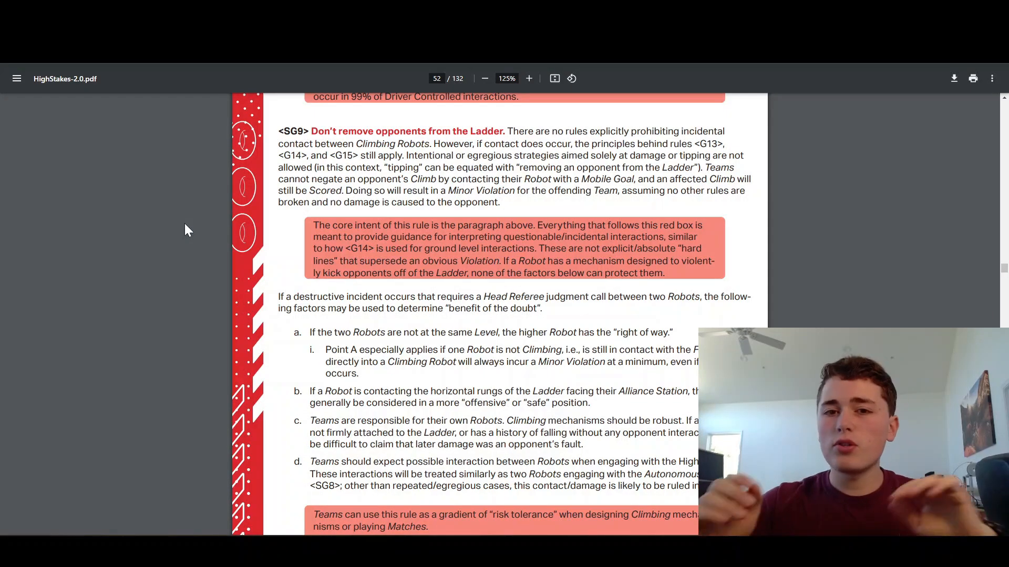
{"action": "scroll", "scroll_direction": "down", "scroll_amount": 3}
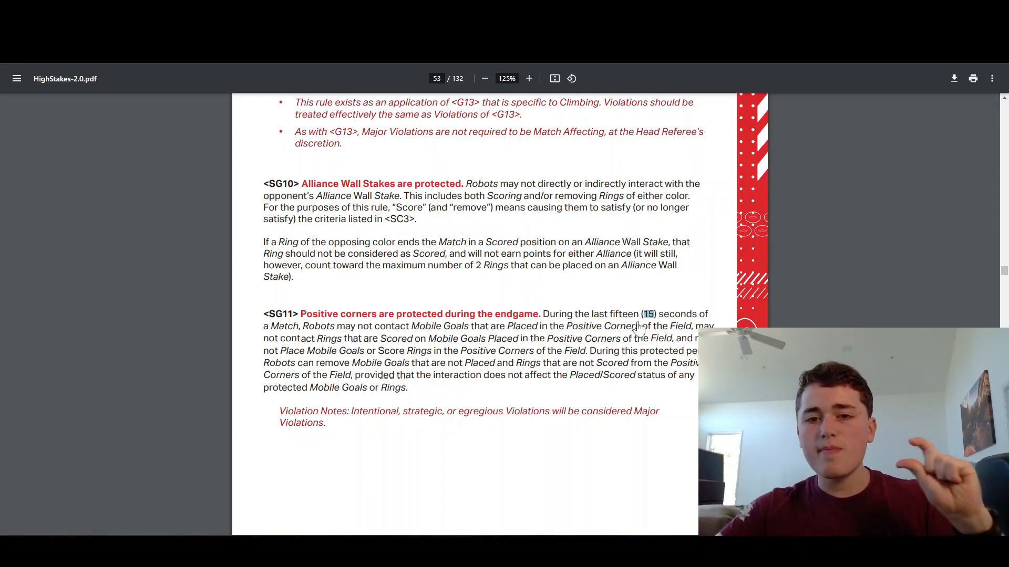
{"action": "mouse_move", "coordinate": [196, 309]}
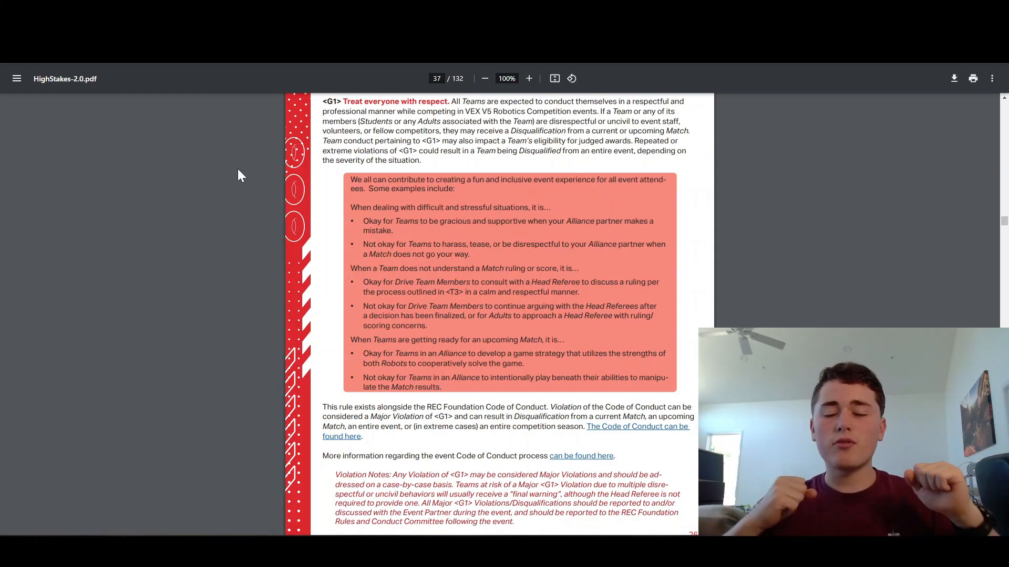
- Scroll from G1 down past G2 to the G3 common-sense rule and start of G4 on page 39
{"action": "scroll", "scroll_direction": "down", "scroll_amount": 3}
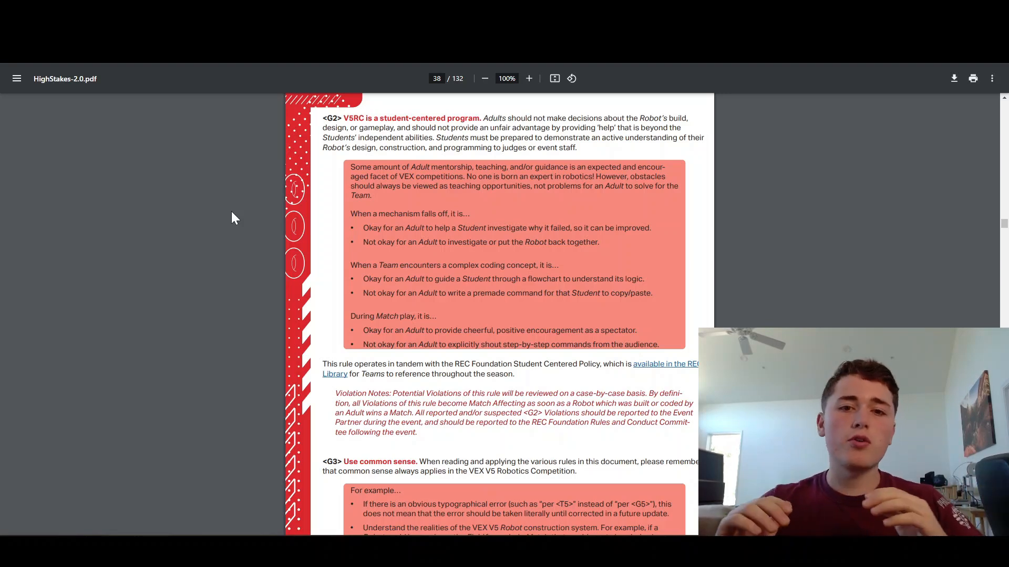
{"action": "mouse_move", "coordinate": [213, 225]}
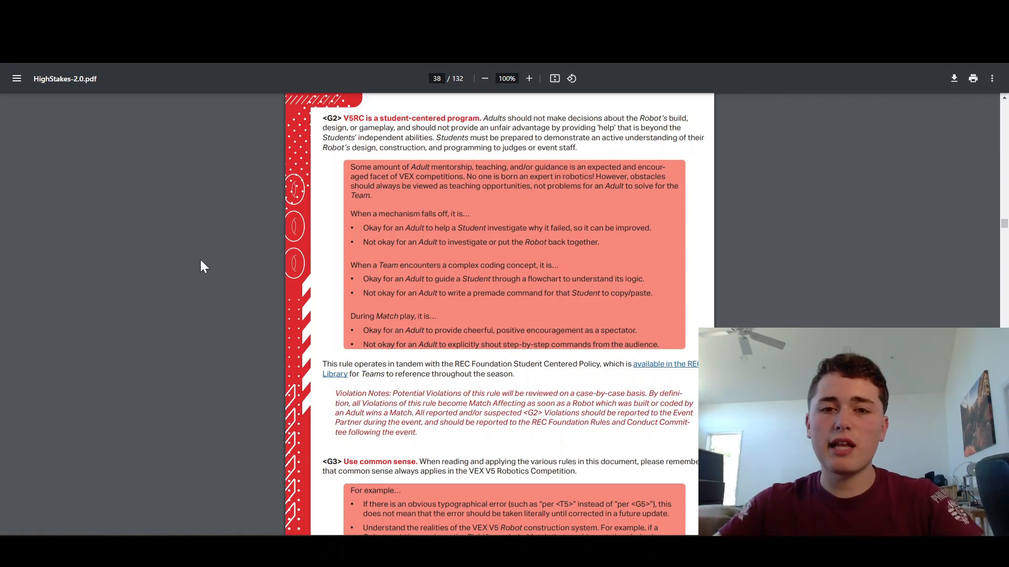
{"action": "scroll", "scroll_direction": "down", "scroll_amount": 3}
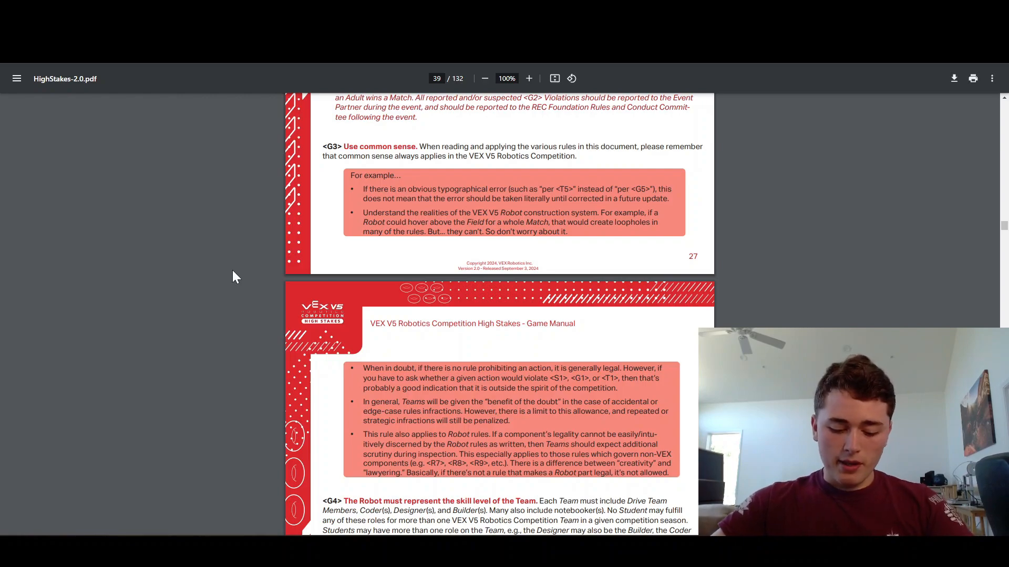
- Scroll through G12–G15 to G16 on the 5-count hold and G17 on Scoring Objects, page 44
{"action": "scroll", "scroll_direction": "down", "scroll_amount": 3}
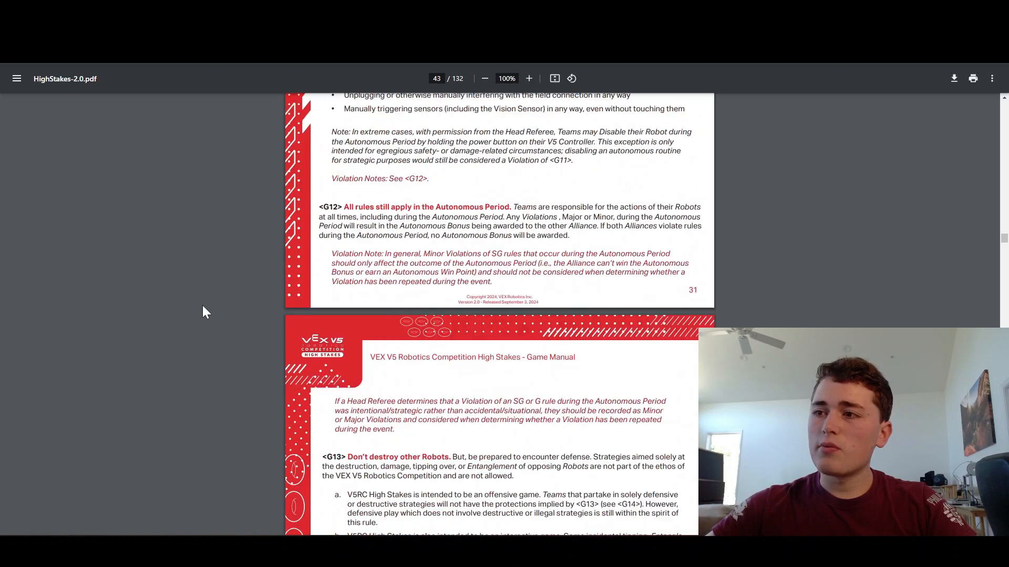
{"action": "scroll", "scroll_direction": "down", "scroll_amount": 3}
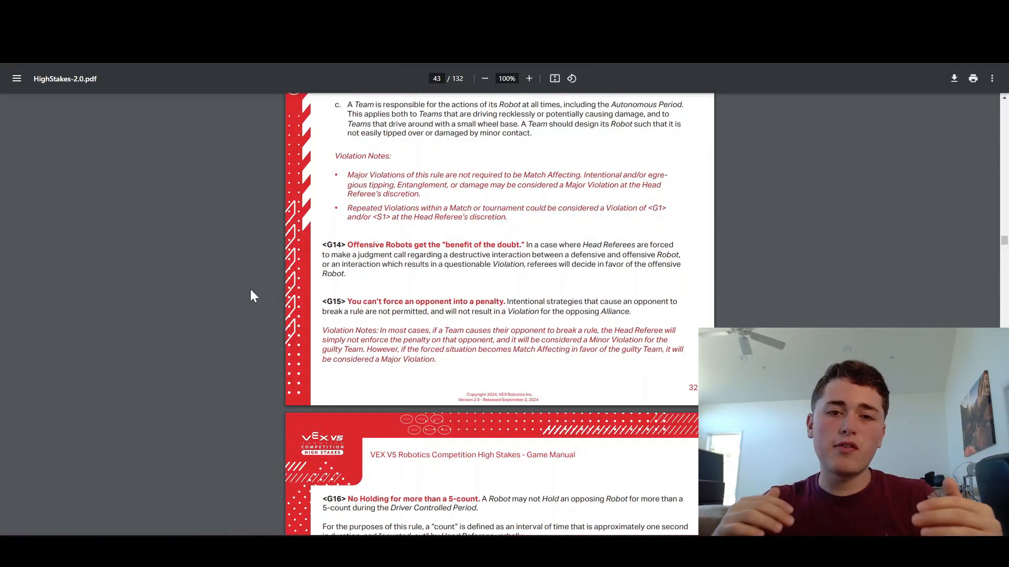
{"action": "scroll", "scroll_direction": "down", "scroll_amount": 3}
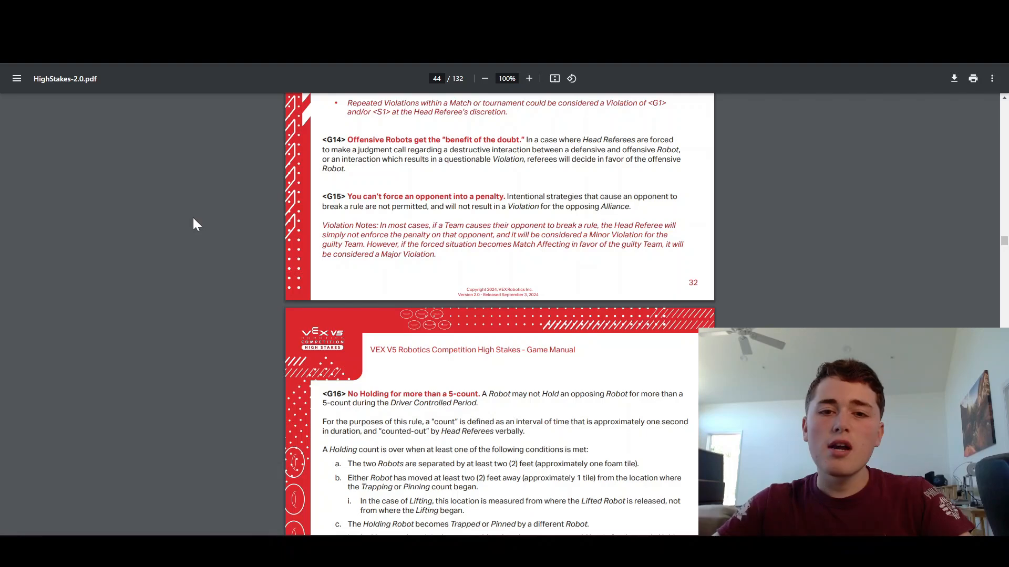
{"action": "scroll", "scroll_direction": "down", "scroll_amount": 3}
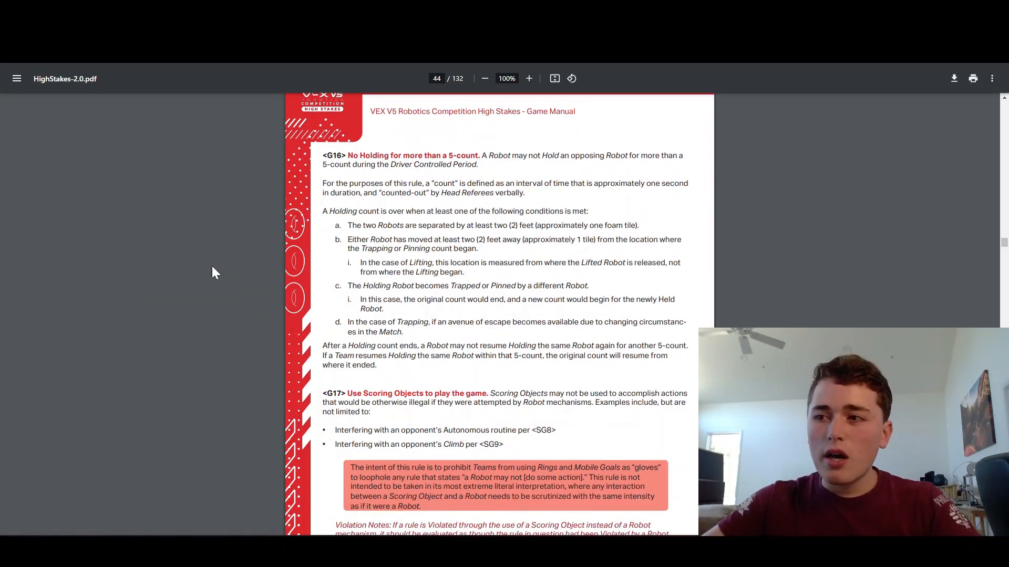
{"action": "scroll", "scroll_direction": "down", "scroll_amount": 3}
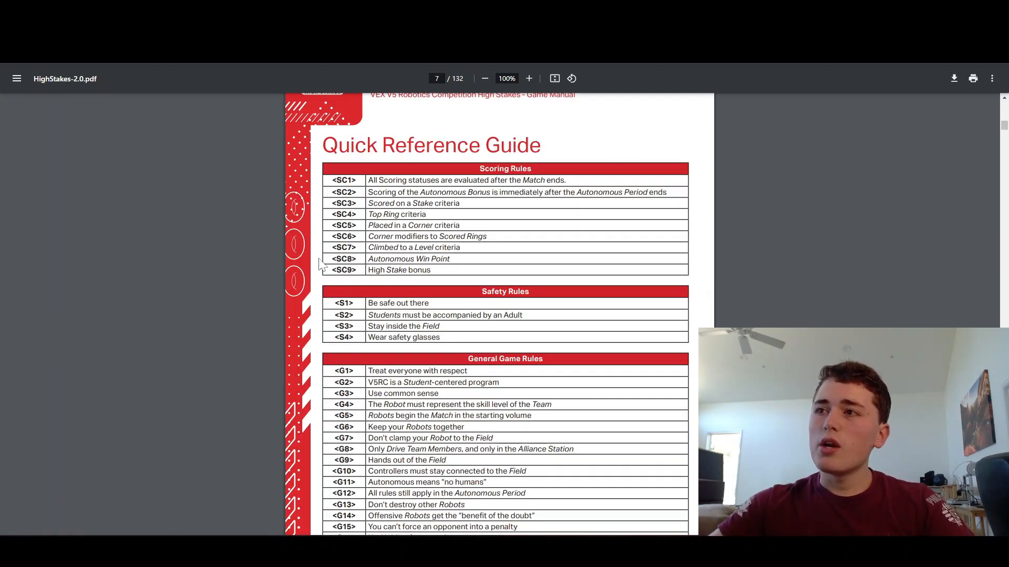
{"action": "mouse_move", "coordinate": [358, 286]}
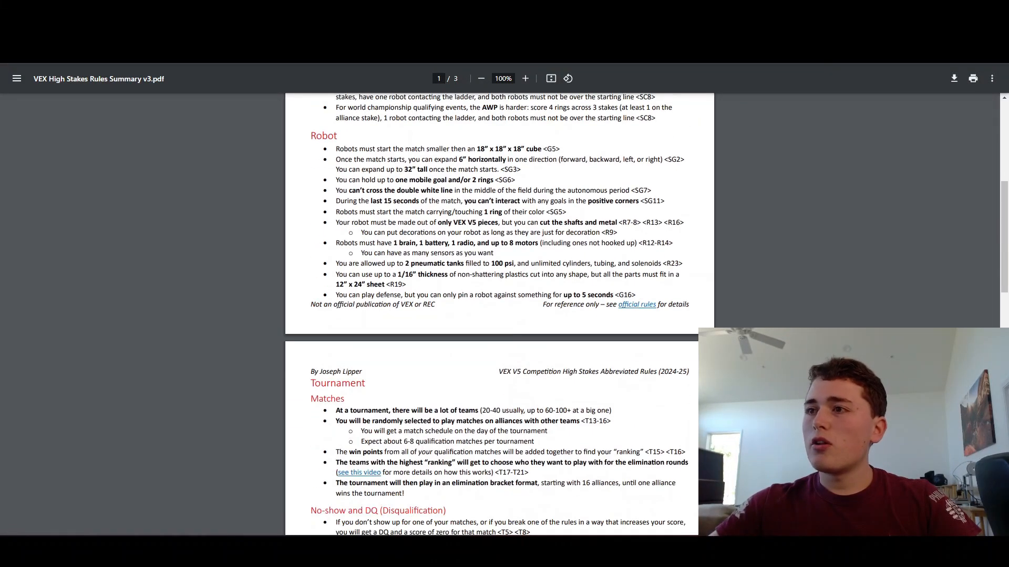
- Scroll down through the rules summary PDF before switching to the field diagram
{"action": "scroll", "scroll_direction": "down", "scroll_amount": 3}
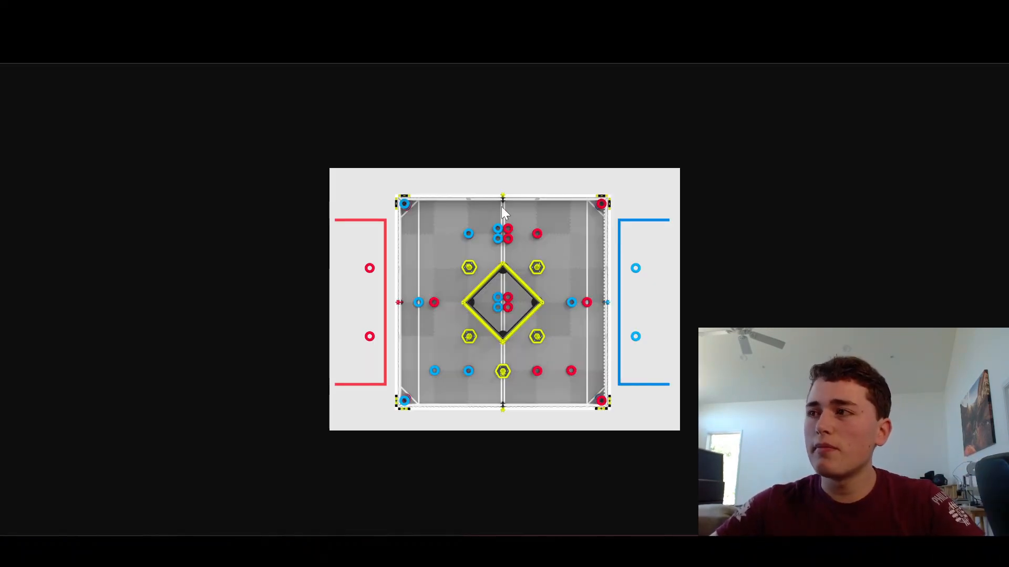
{"action": "mouse_move", "coordinate": [582, 291]}
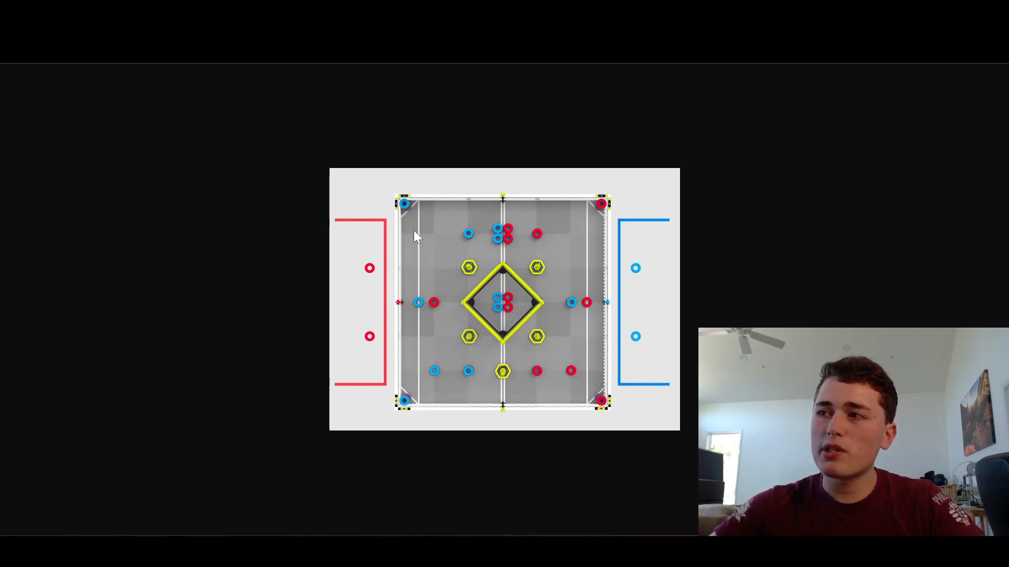
{"action": "mouse_move", "coordinate": [415, 347]}
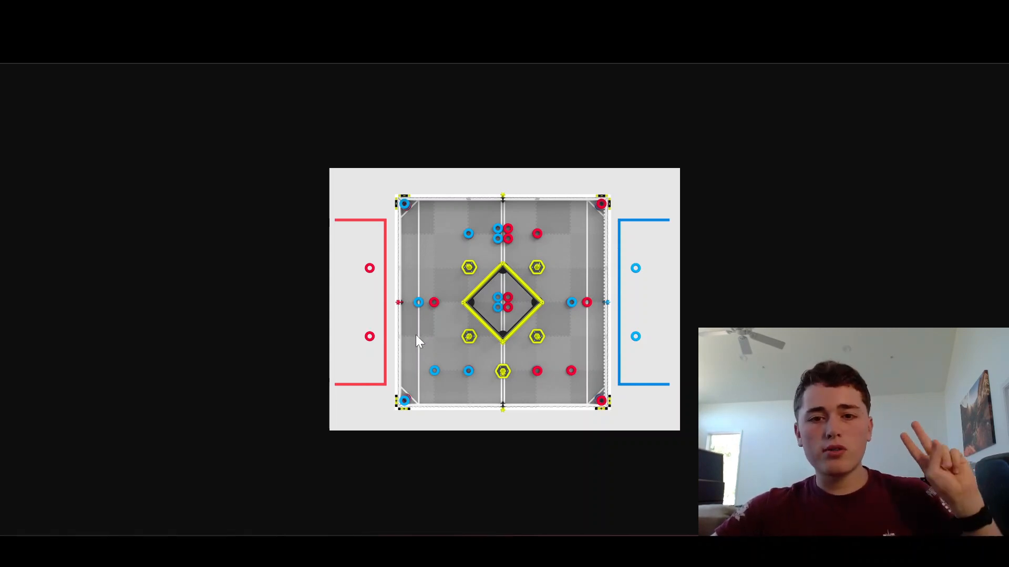
{"action": "mouse_move", "coordinate": [499, 257]}
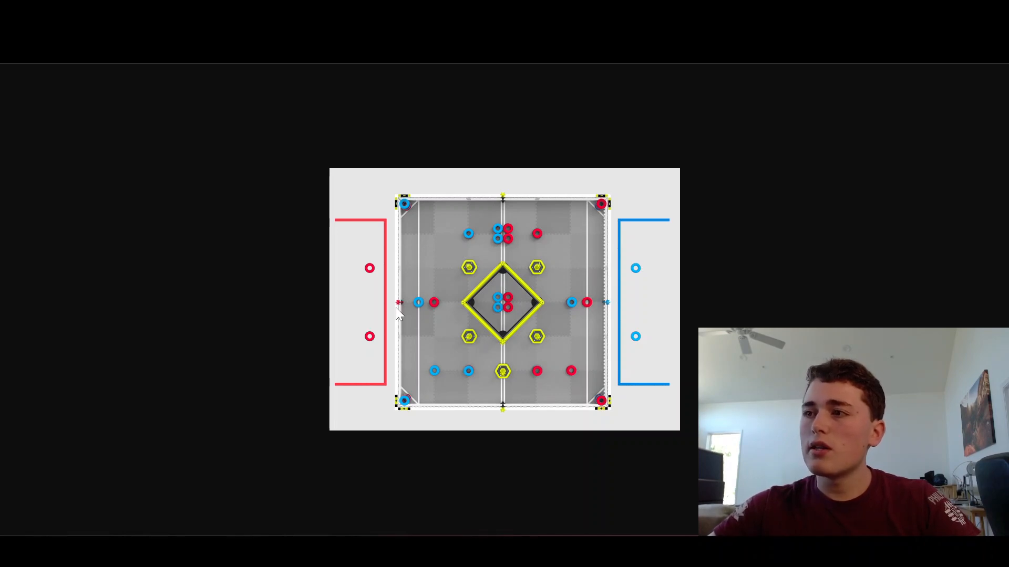
{"action": "mouse_move", "coordinate": [430, 262]}
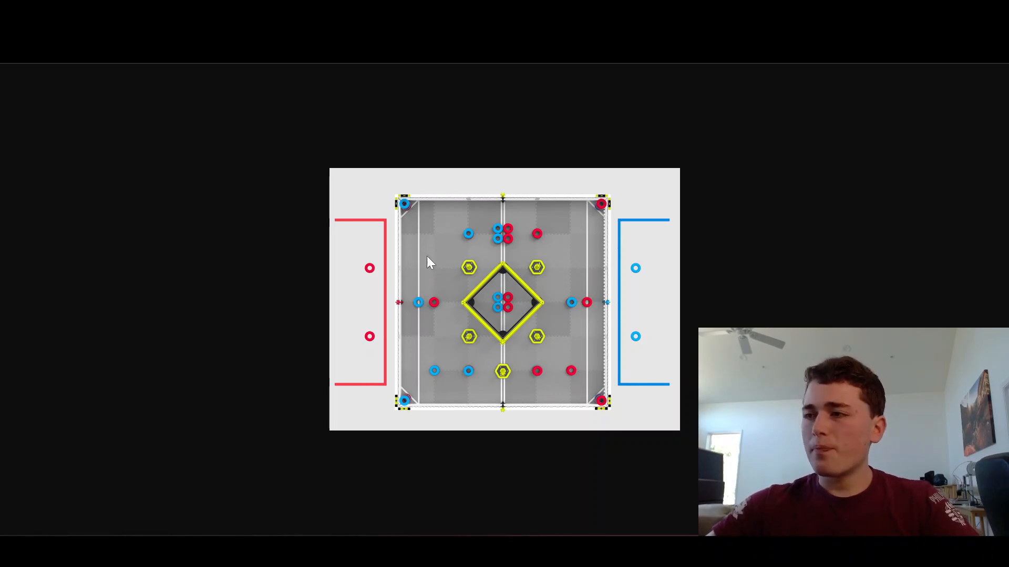
{"action": "mouse_move", "coordinate": [415, 281]}
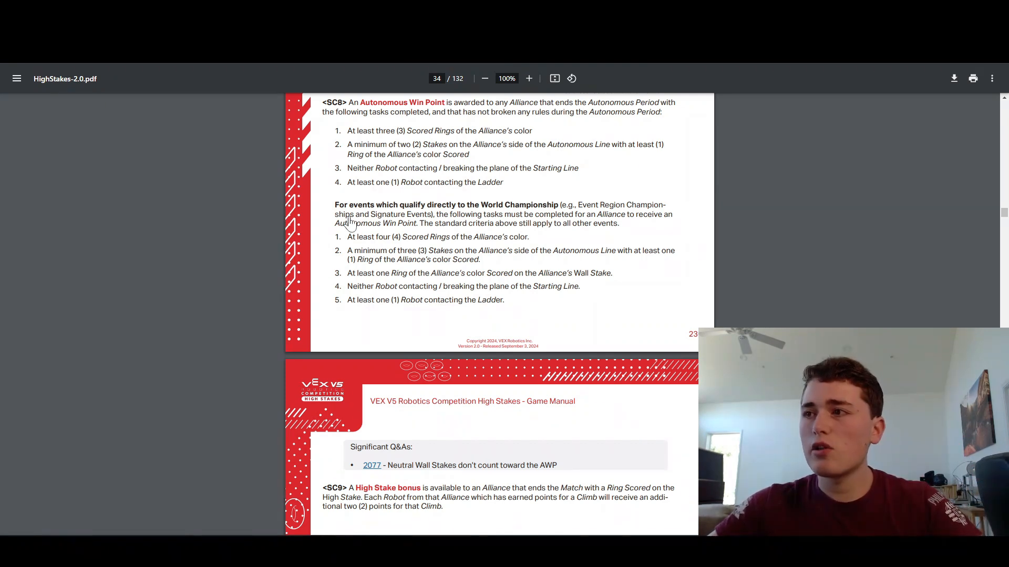
{"action": "mouse_move", "coordinate": [325, 298]}
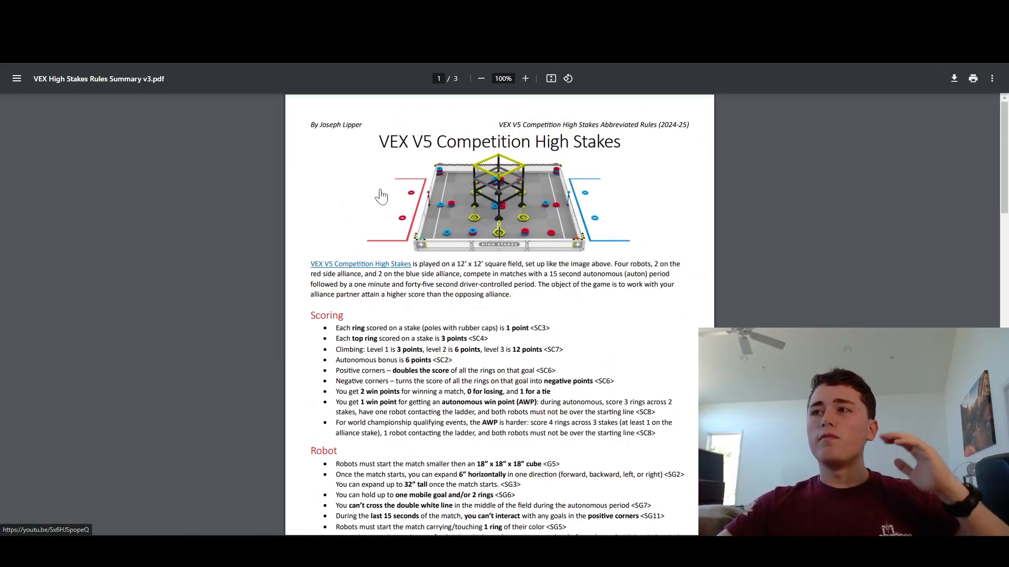
{"action": "mouse_move", "coordinate": [217, 247]}
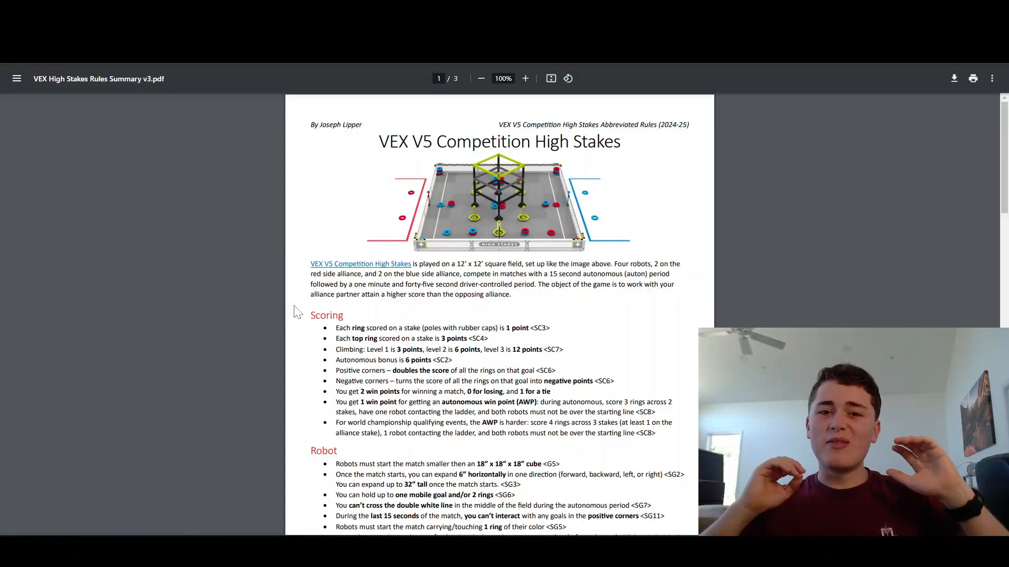
- Scroll the Rules Summary v3 down to page 2's Tournament section
{"action": "scroll", "scroll_direction": "down", "scroll_amount": 3}
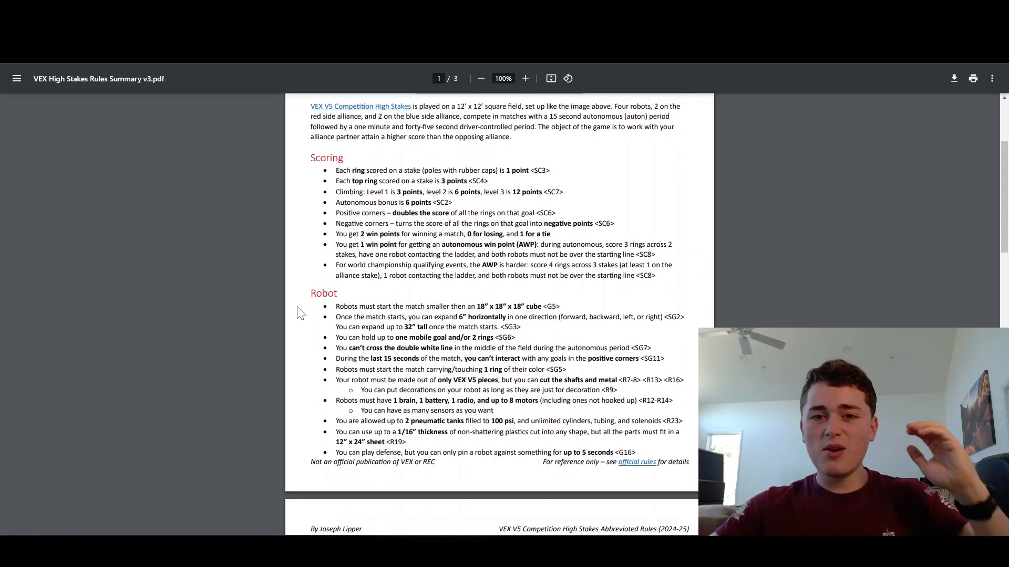
{"action": "scroll", "scroll_direction": "down", "scroll_amount": 3}
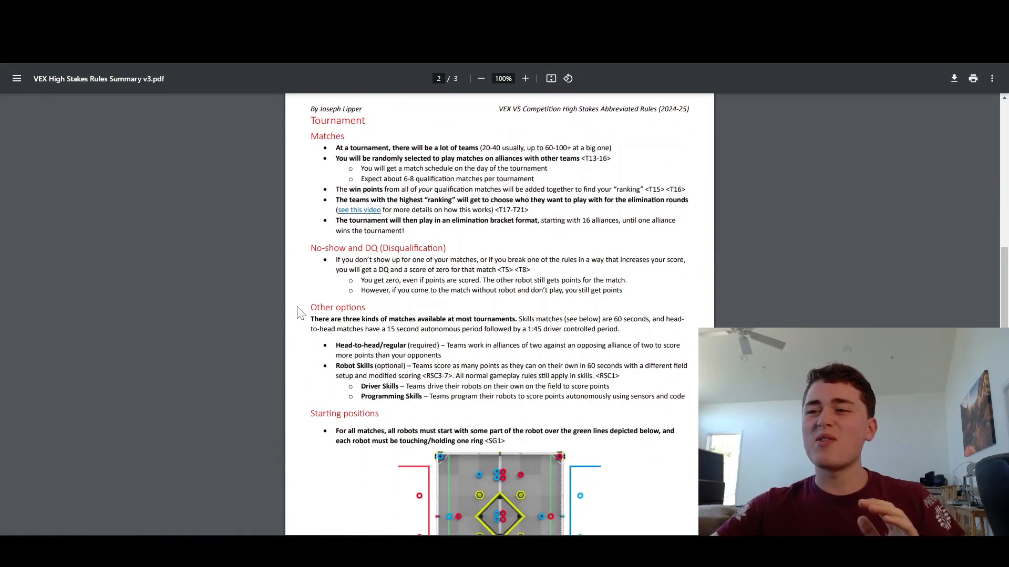
{"action": "scroll", "scroll_direction": "down", "scroll_amount": 3}
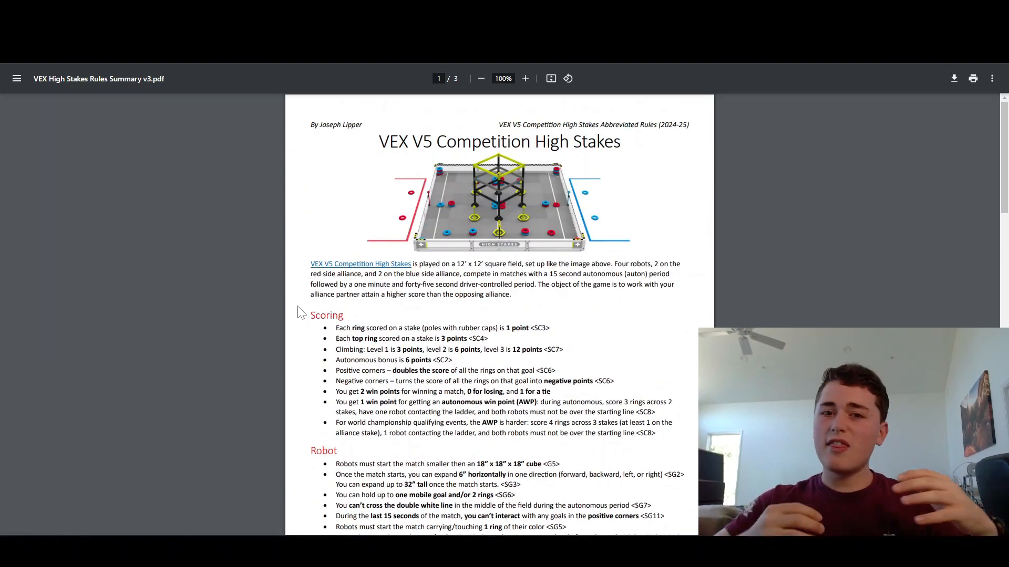
{"action": "mouse_move", "coordinate": [707, 303]}
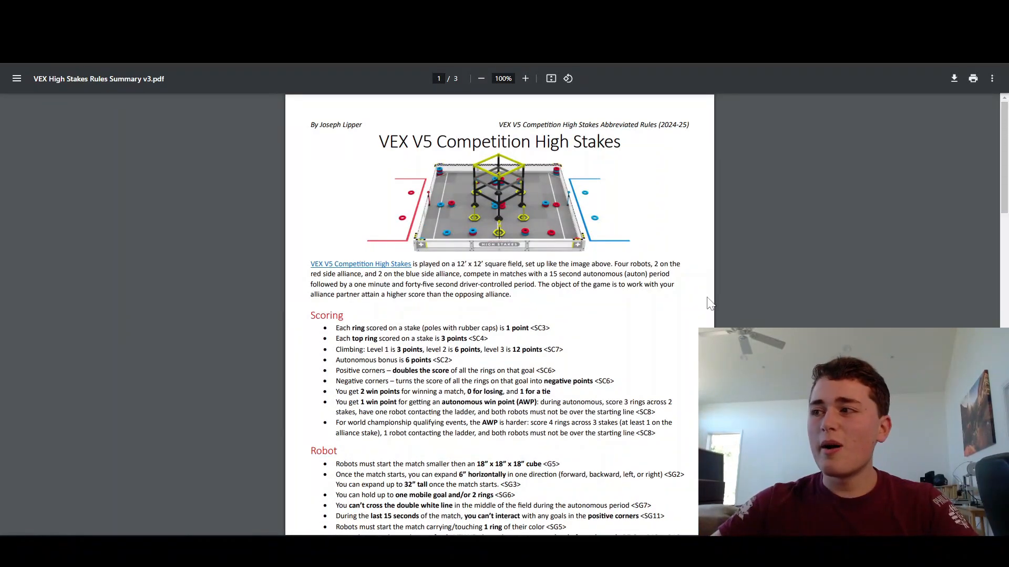